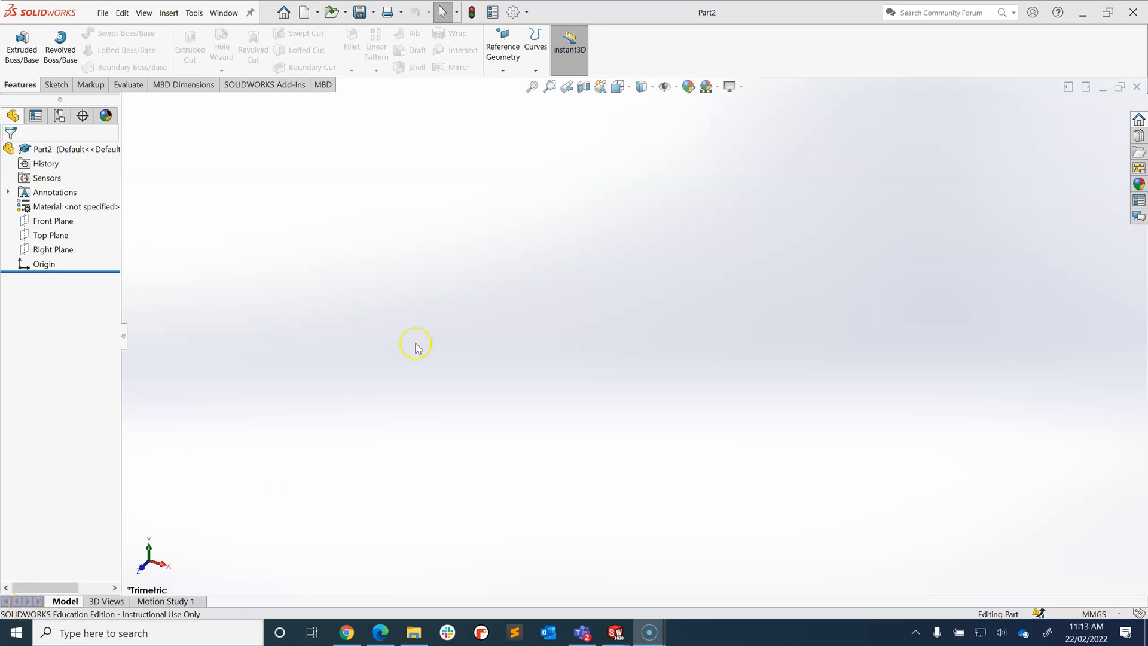
mouse_move(508, 328)
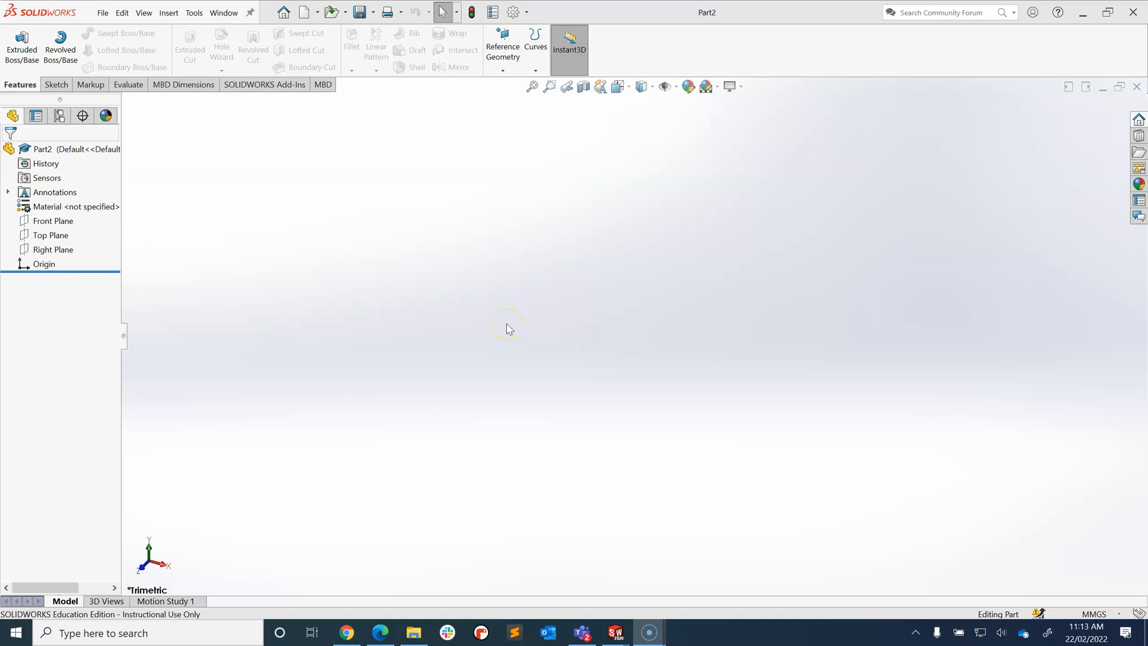
mouse_move(757, 69)
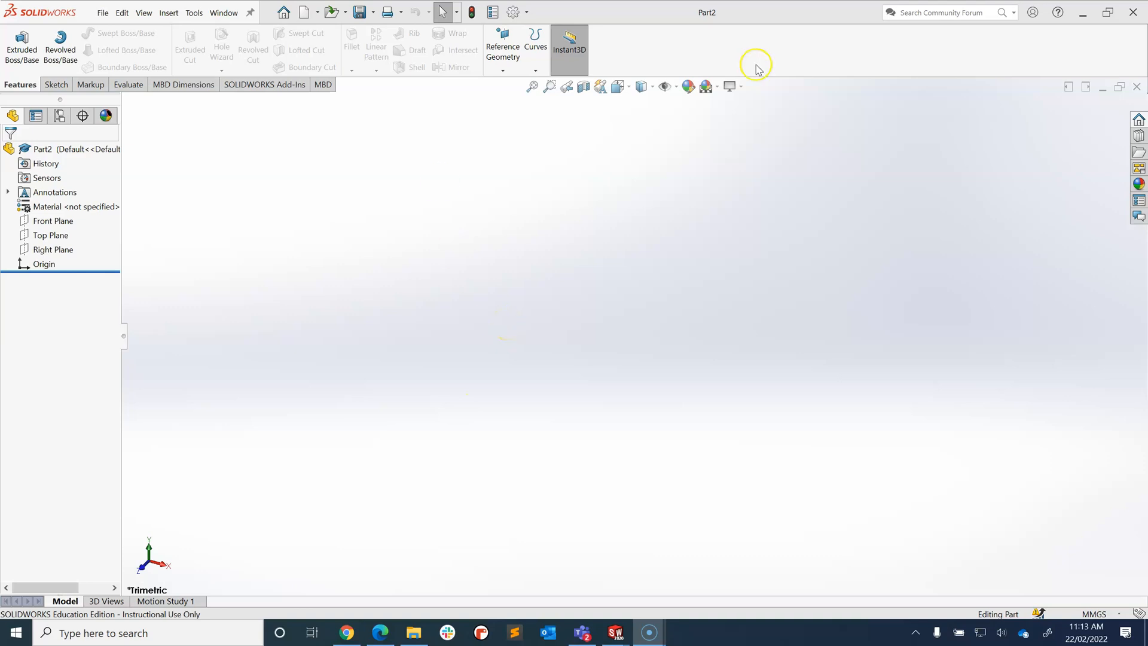
mouse_move(236, 254)
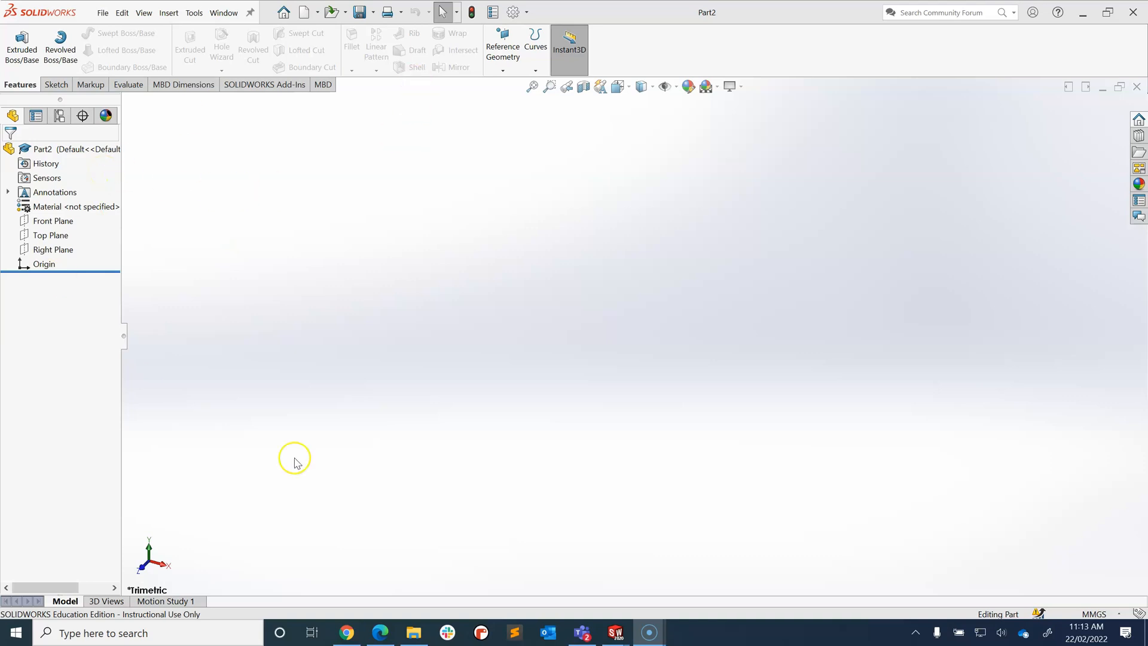
mouse_move(434, 242)
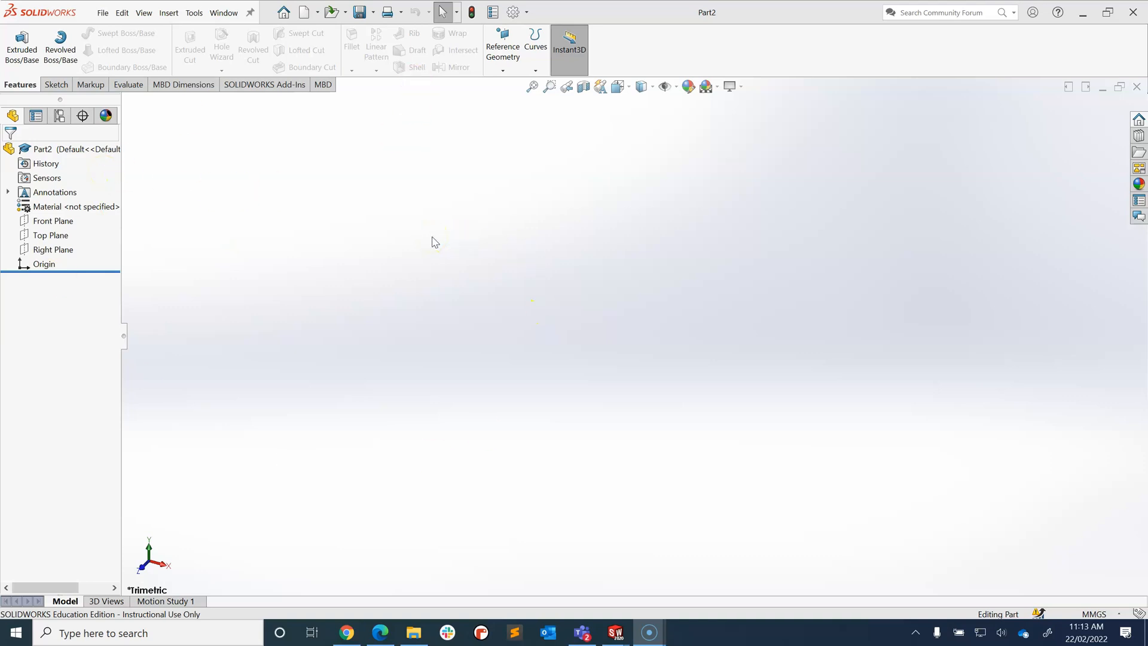
Draw an origin-centred rectangle on the Front Plane and select its top edge for dimensioning
click(53, 220)
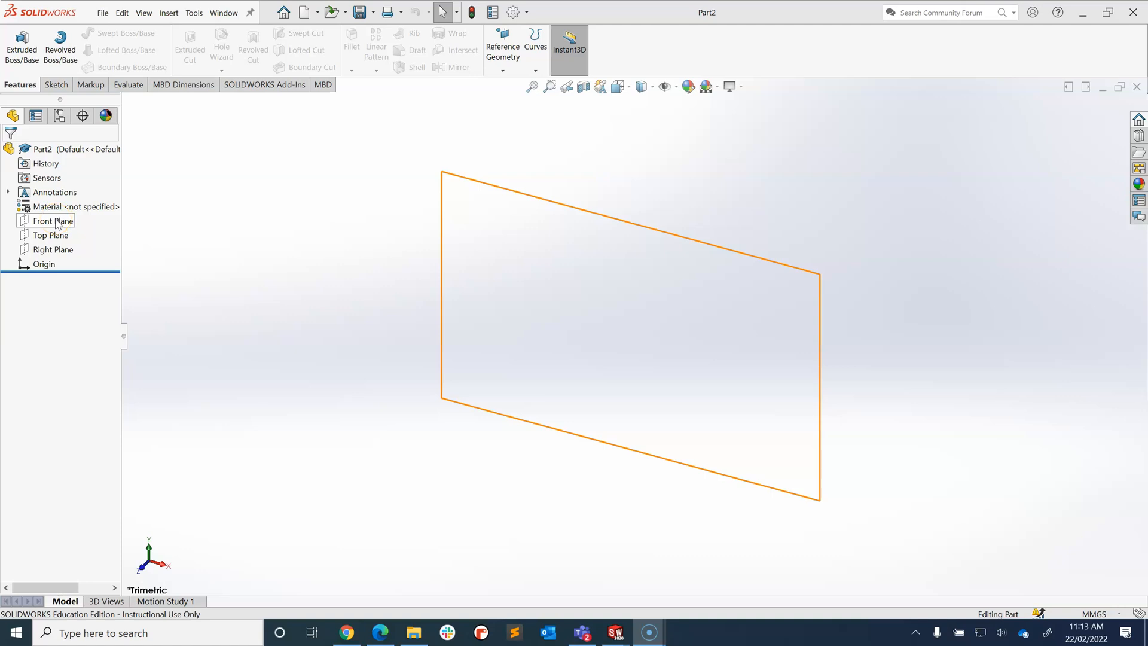
click(52, 220)
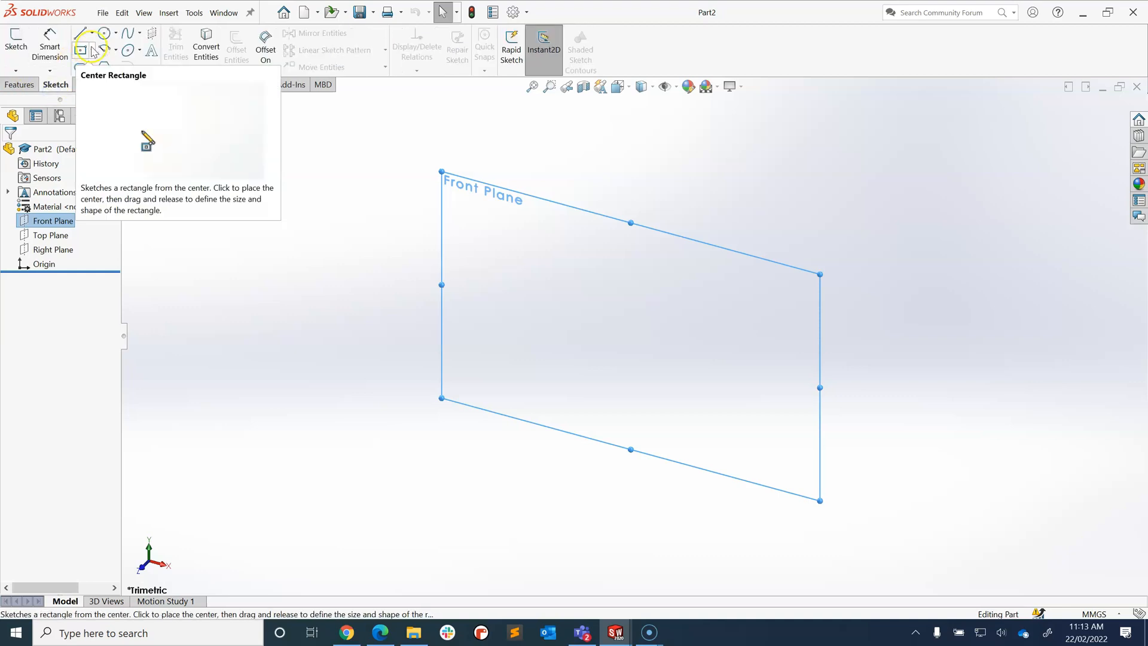
click(83, 50)
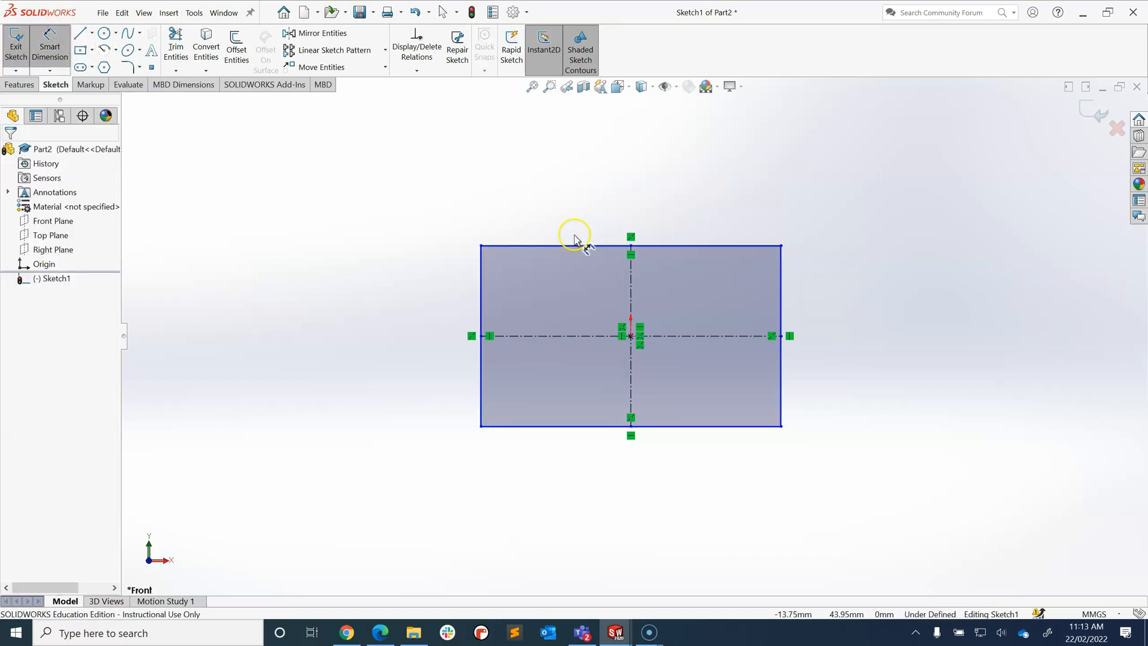
click(574, 245)
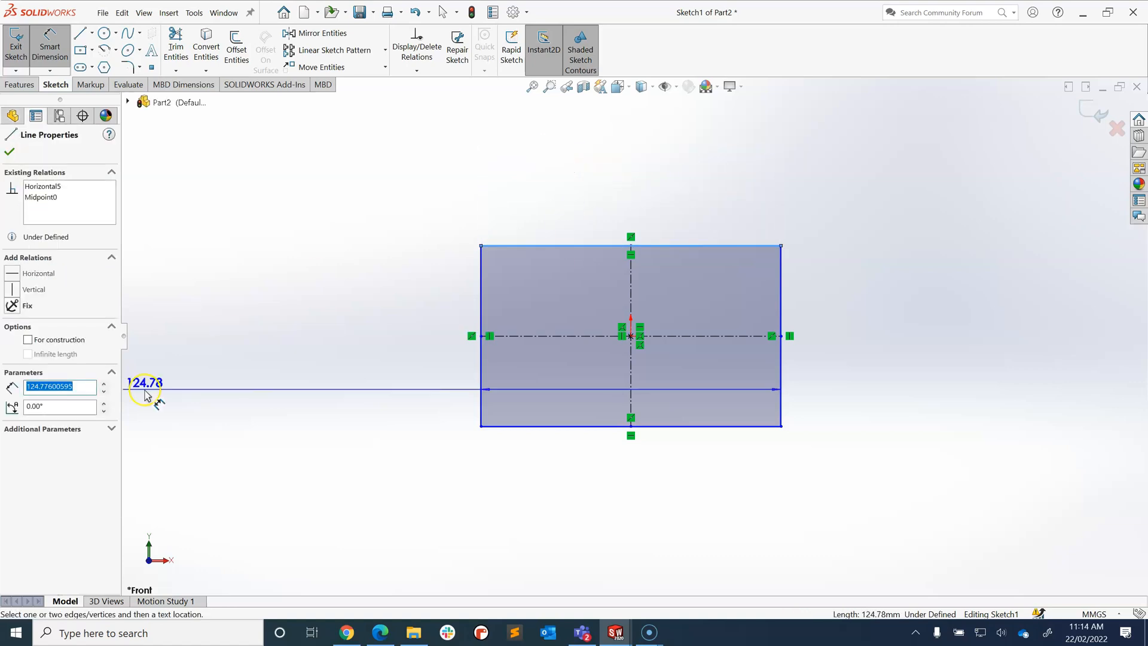
Dimension the rectangle's width as 64 mm
drag(147, 392, 670, 194)
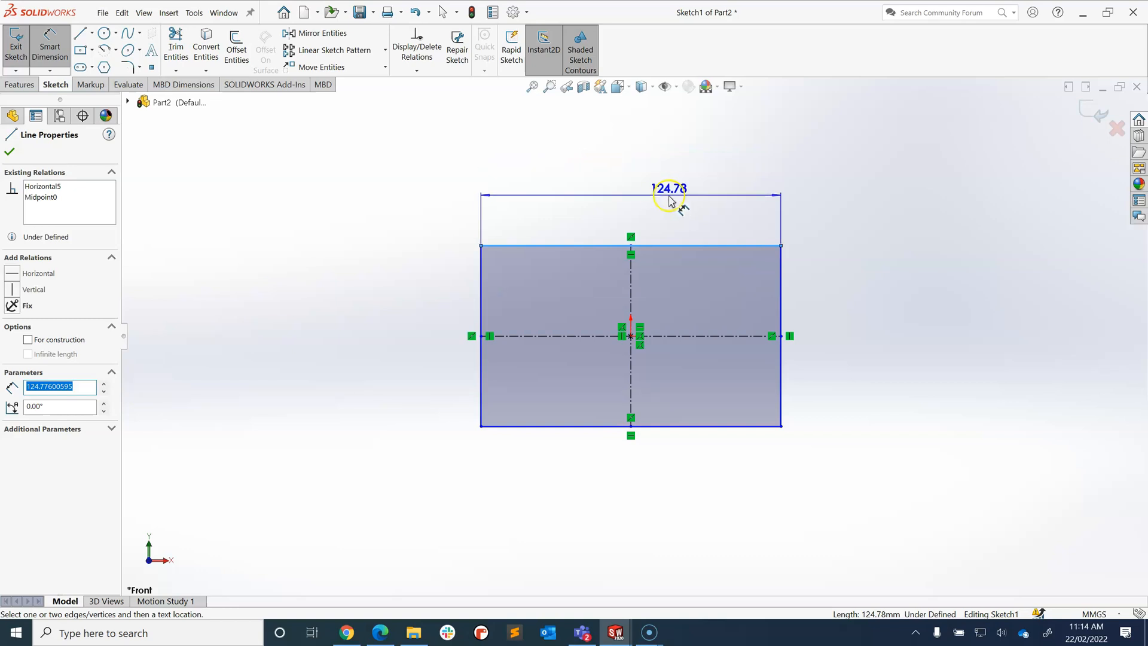
click(668, 189)
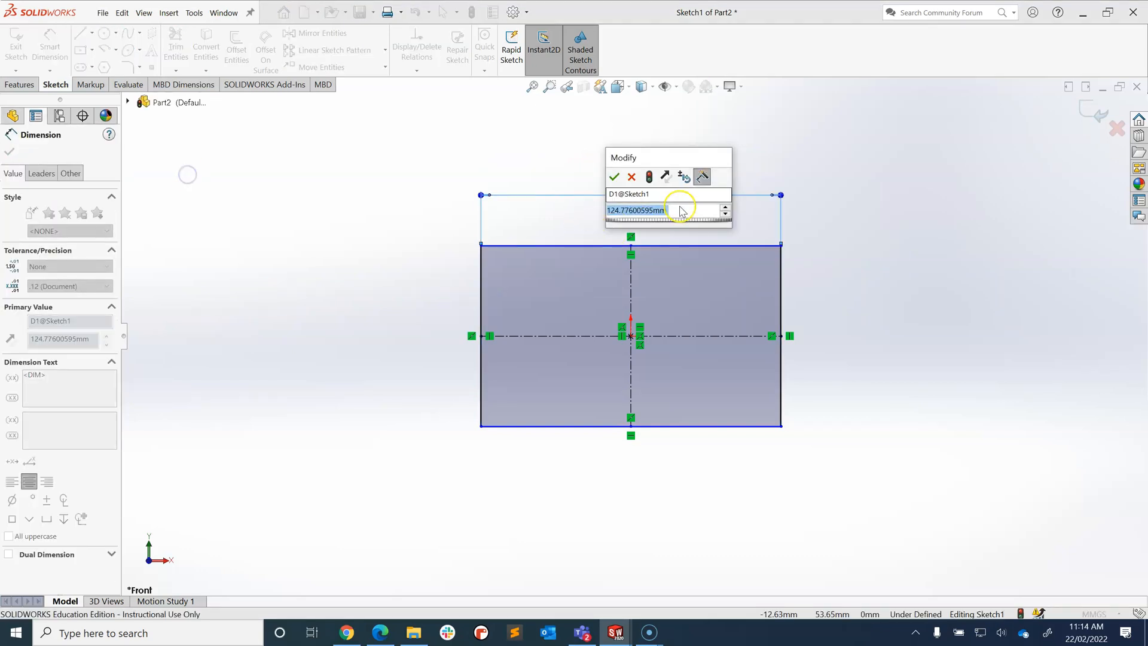
mouse_move(684, 212)
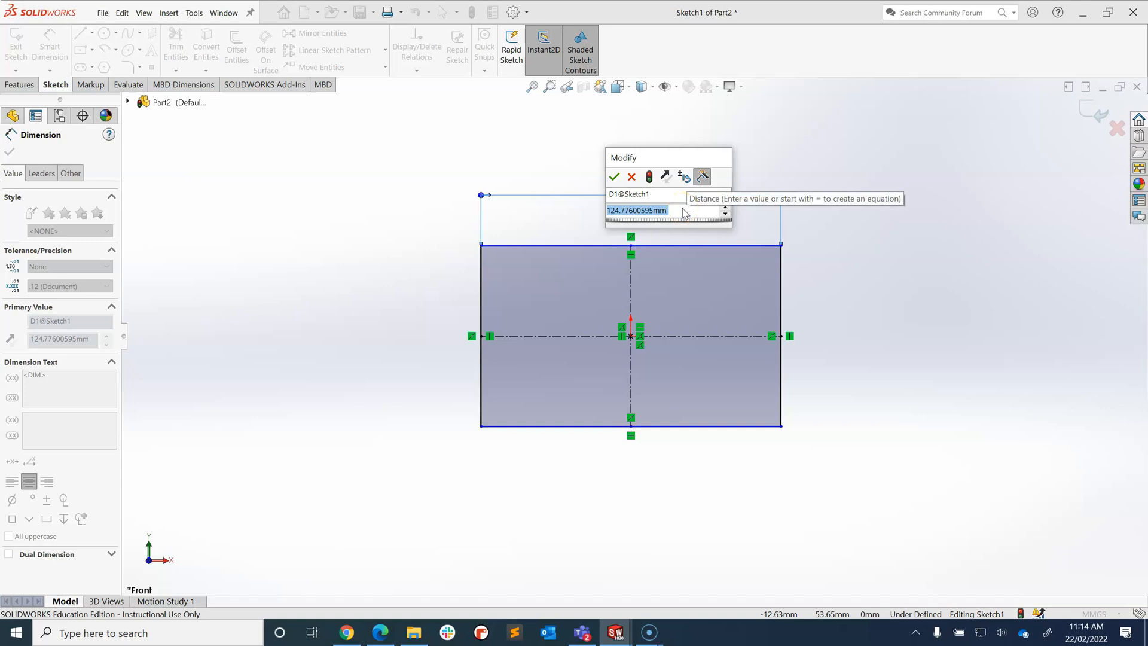
text(64)
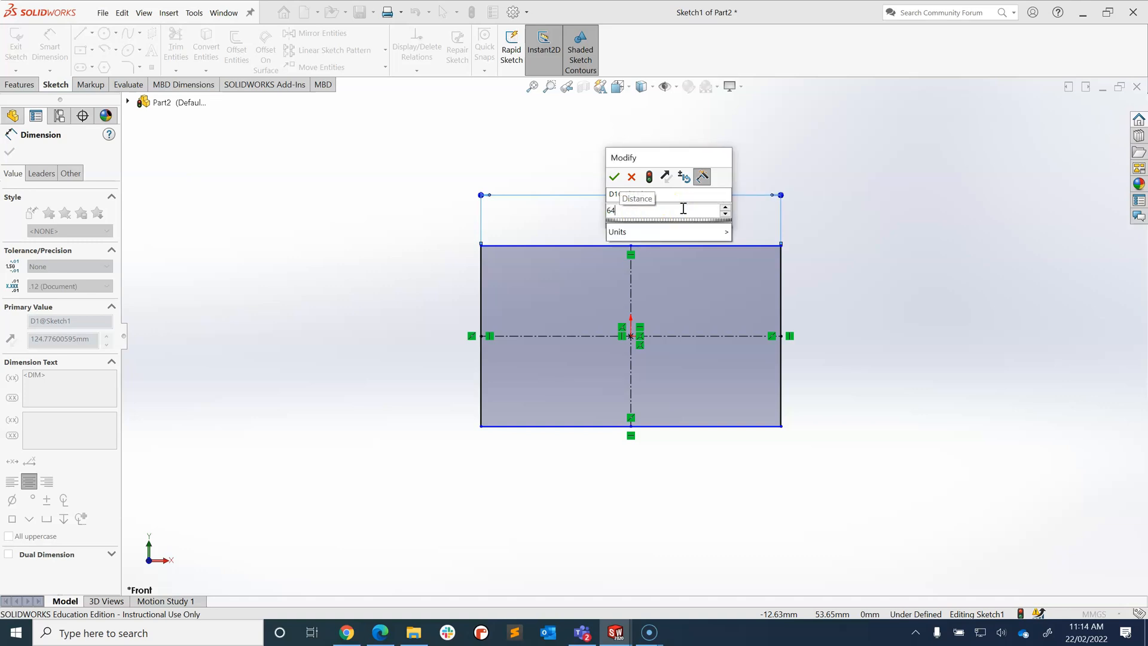
click(613, 177)
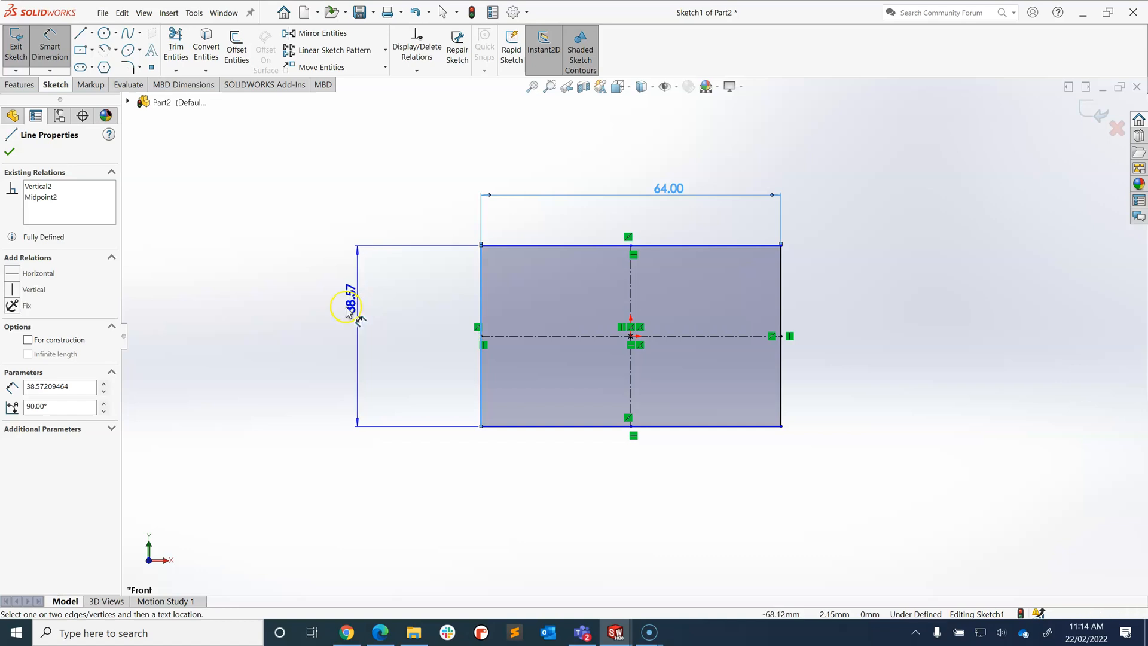
Dimension the rectangle's height as 32 mm
drag(348, 306, 365, 355)
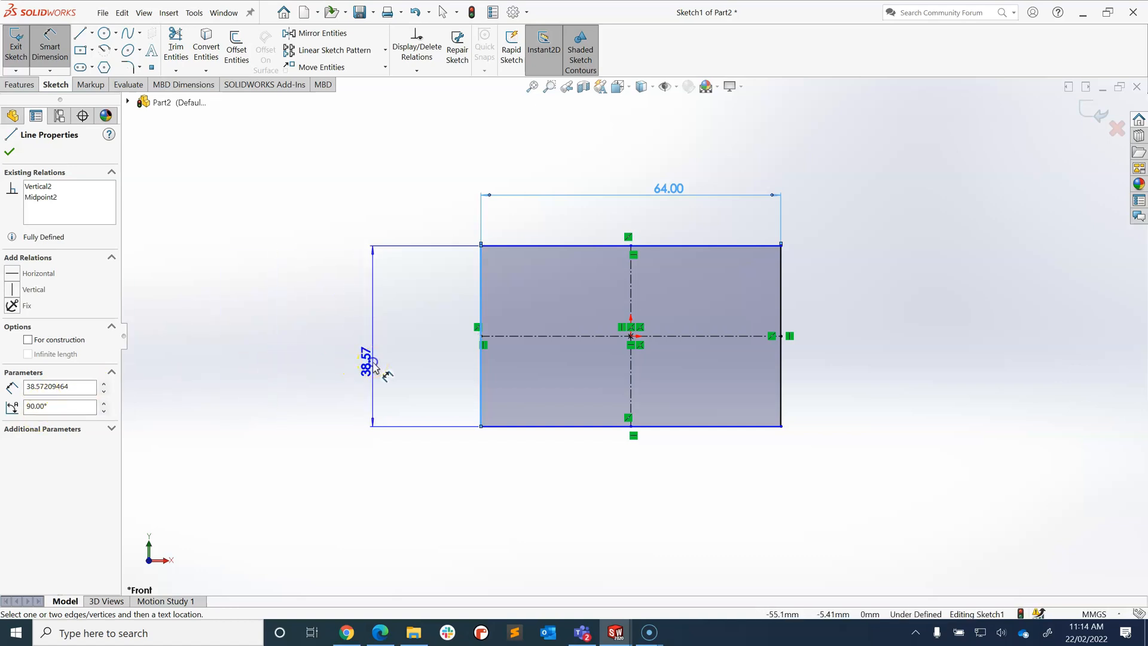
double_click(364, 356)
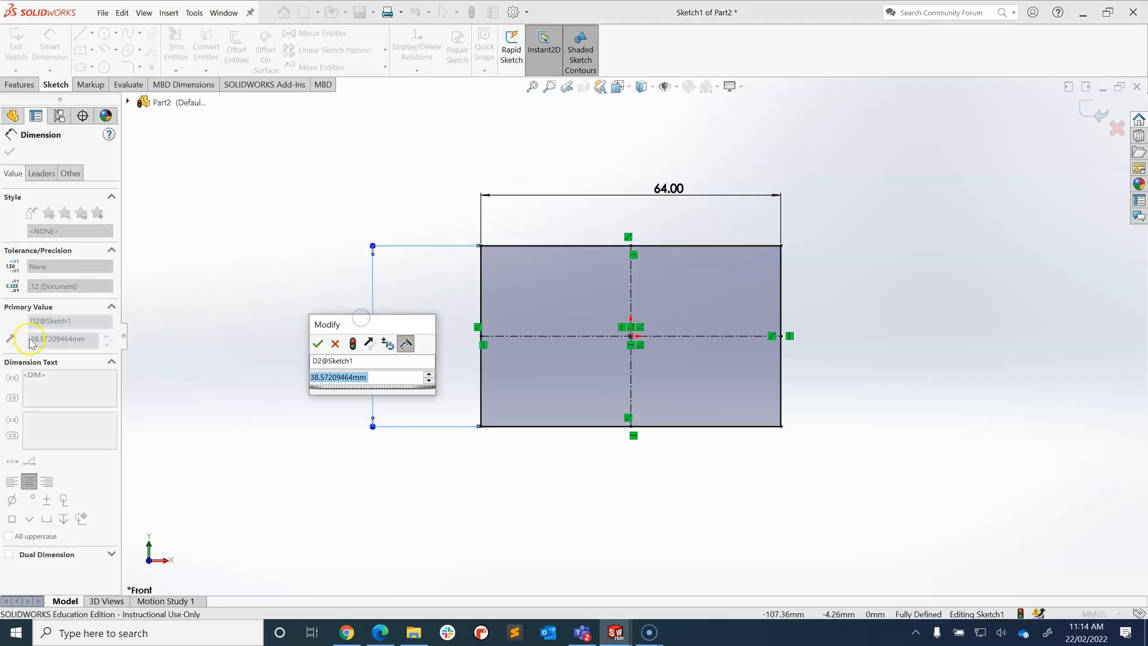
click(317, 343)
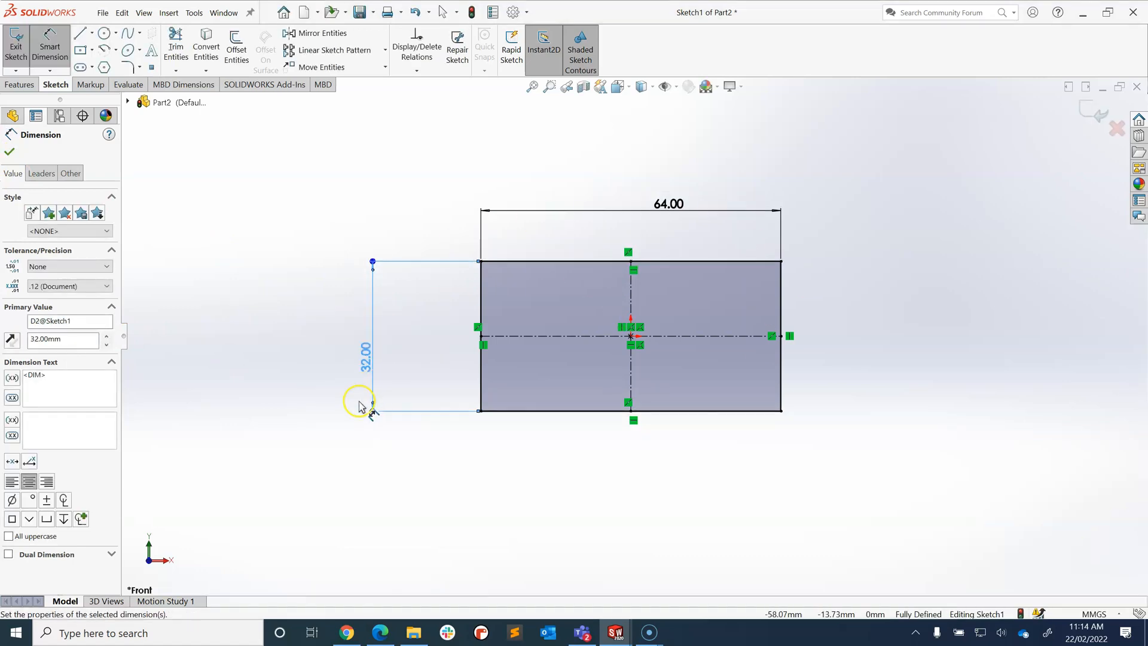
mouse_move(704, 216)
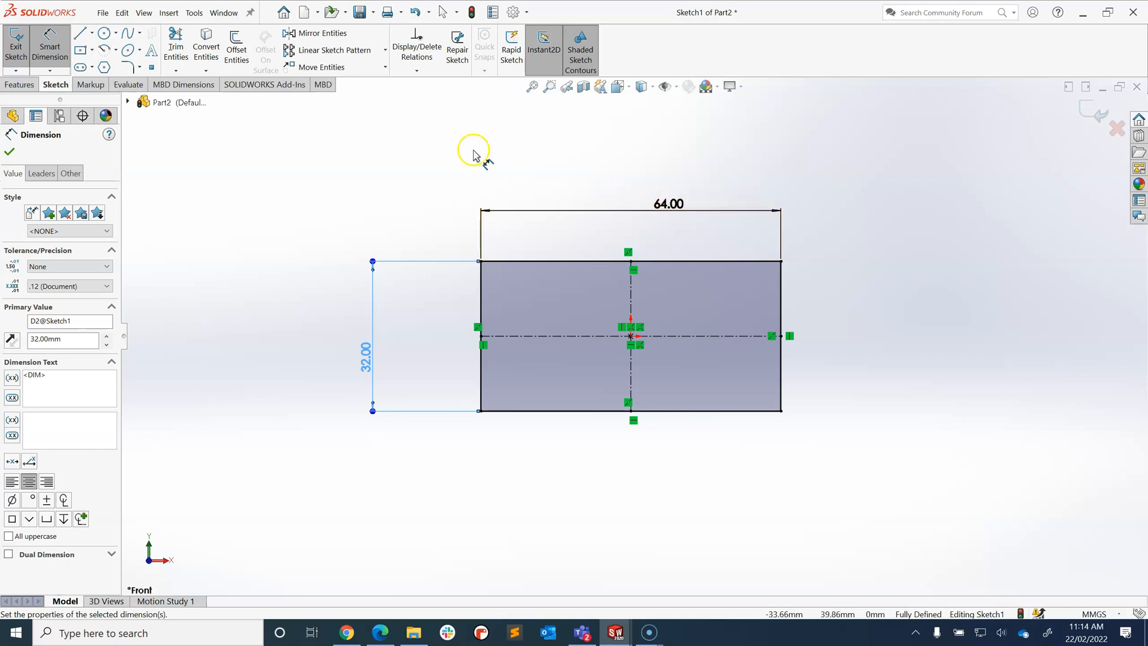
mouse_move(16, 45)
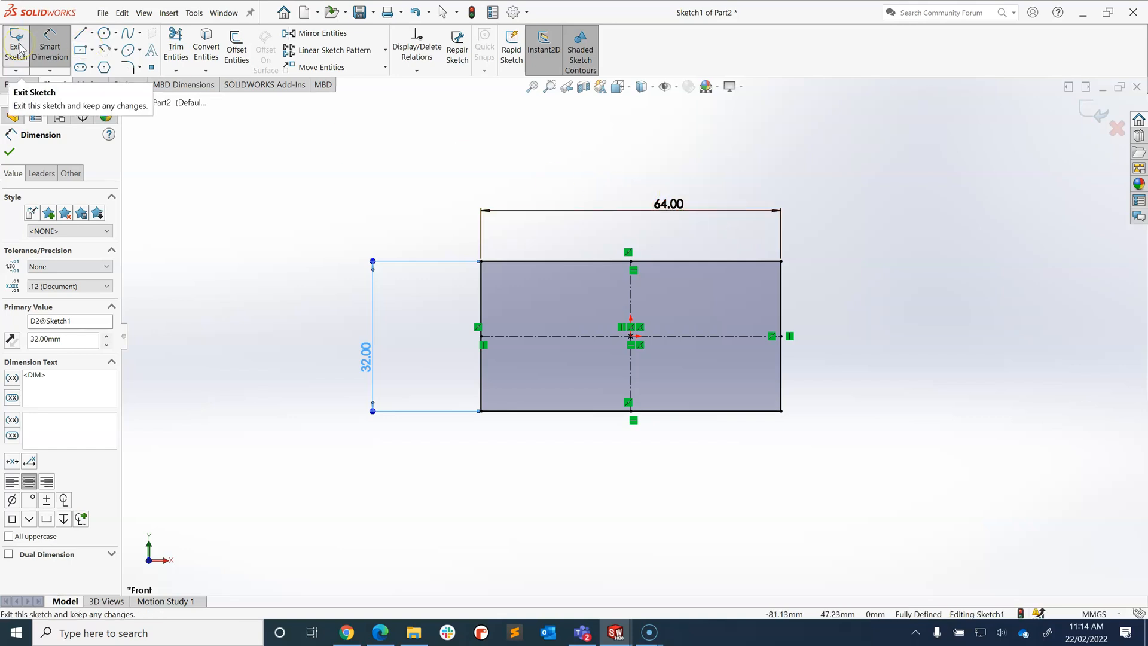
Exit the sketch and rename Sketch1 to 'rectangle' in the feature tree
click(15, 45)
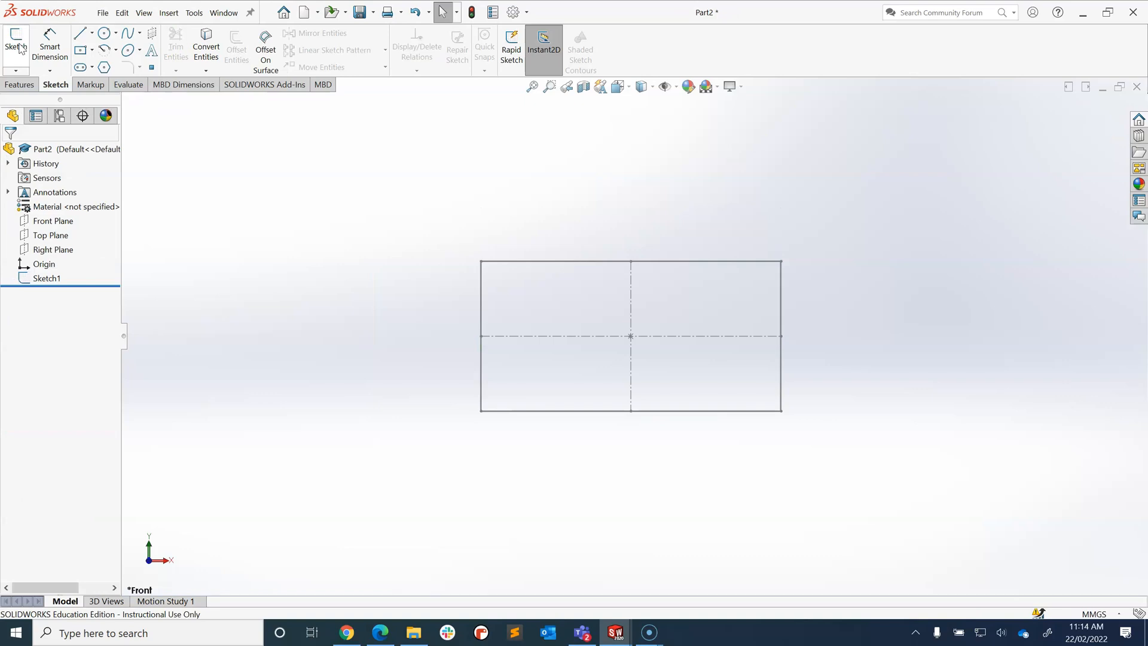
click(48, 278)
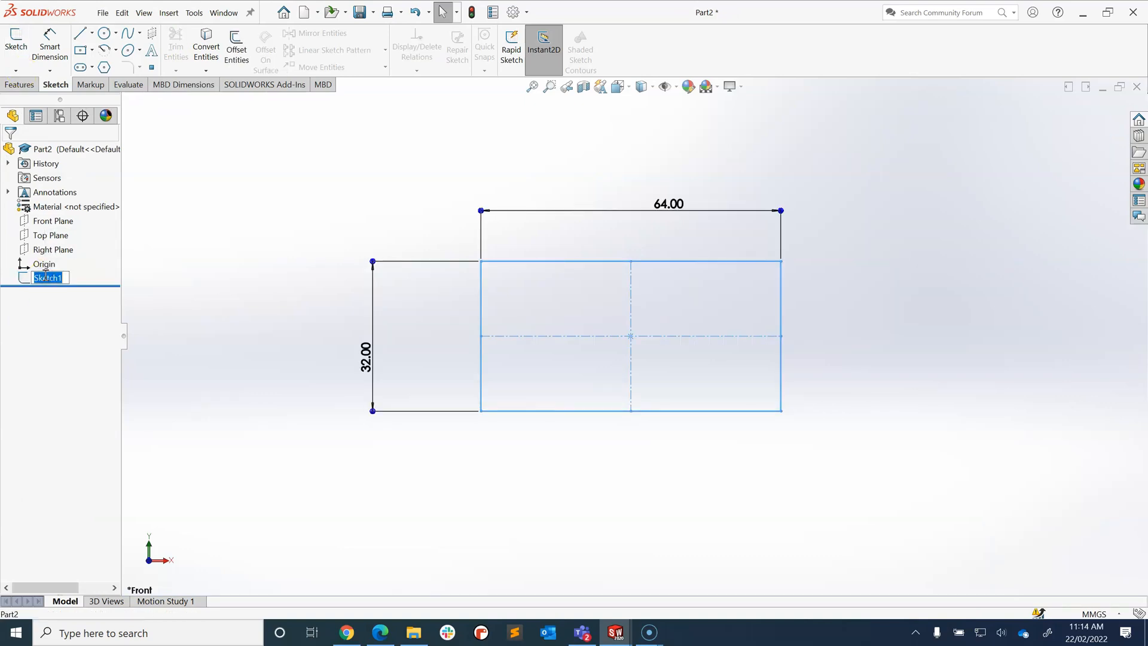
text(rectangl)
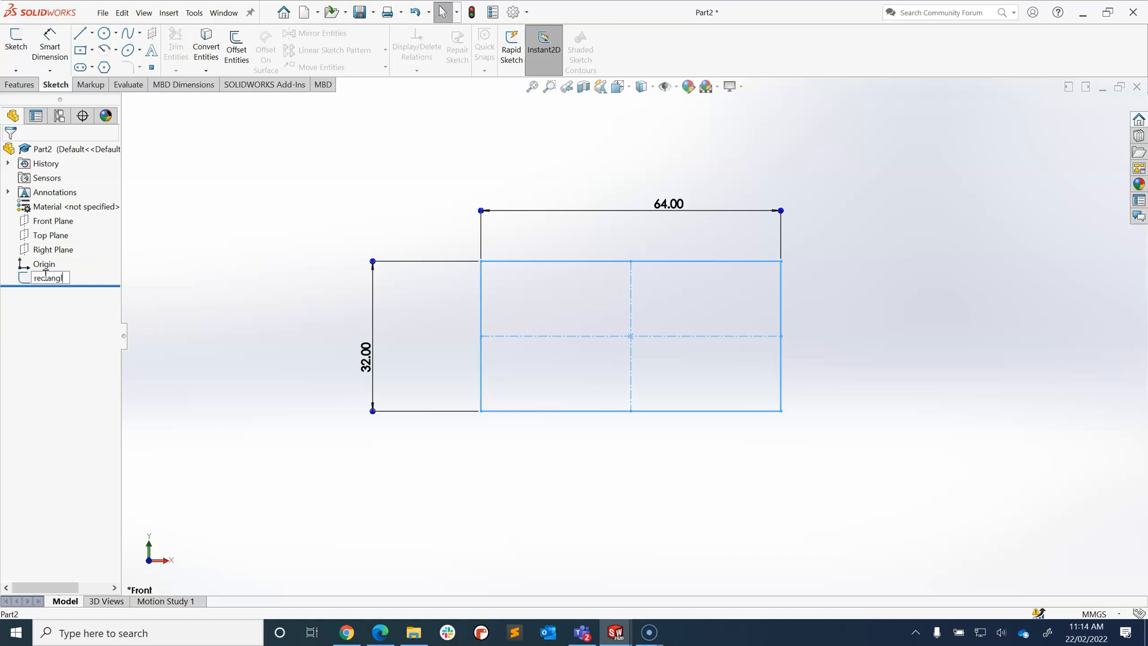
text(e)
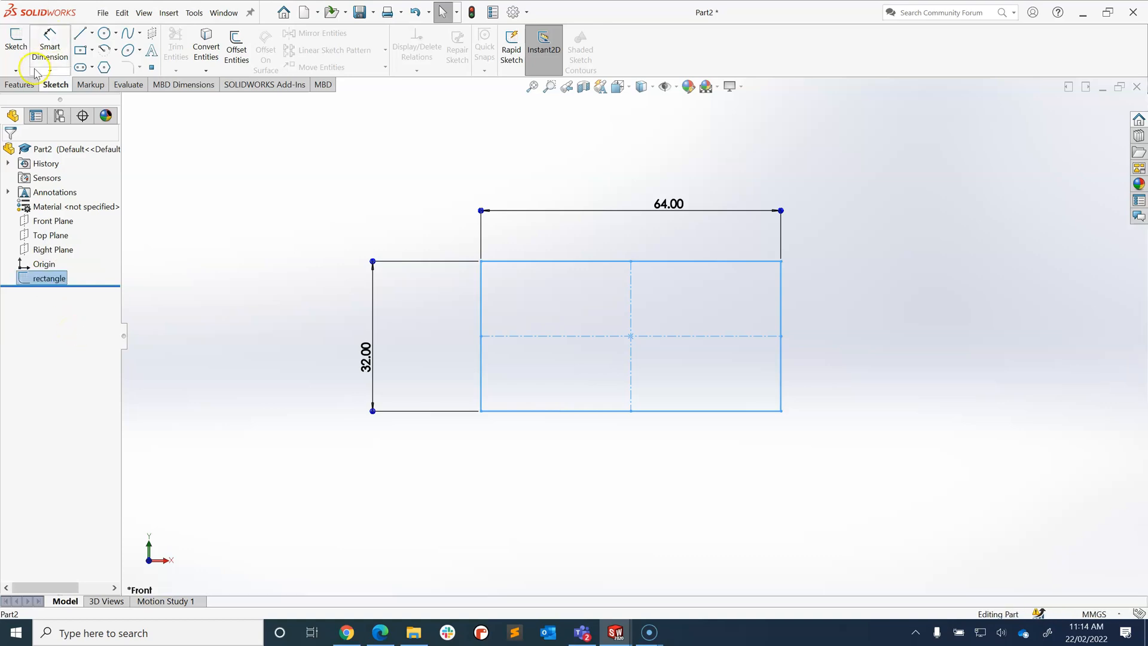
click(21, 84)
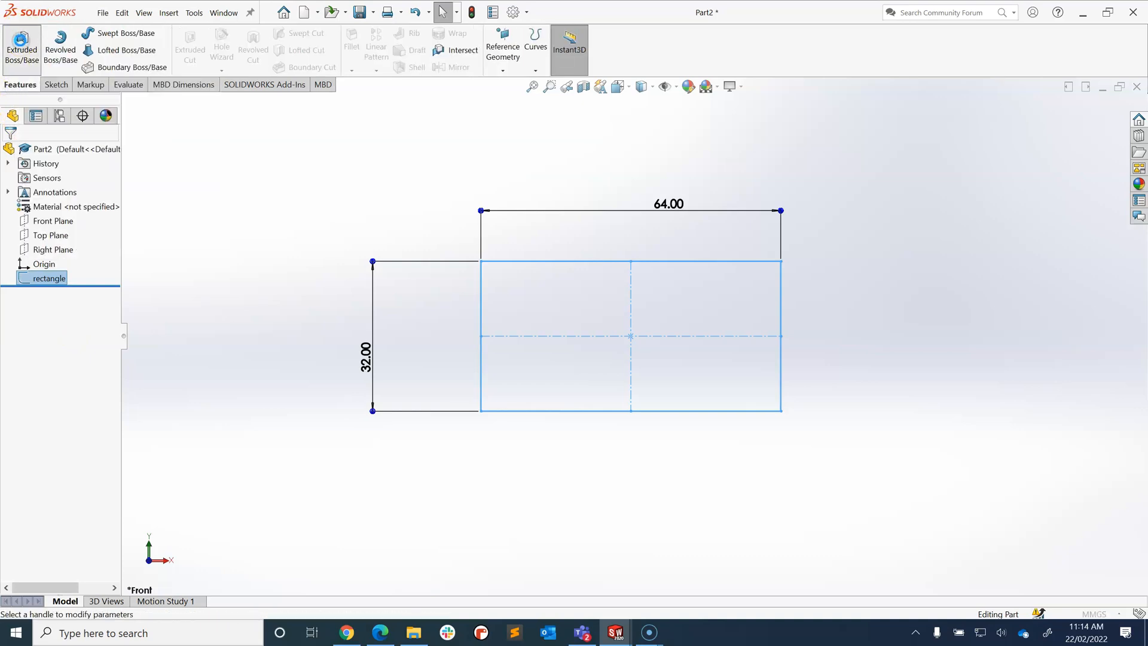
Extrude the rectangle sketch 24 mm into a solid and expand Boss-Extrude1
click(21, 46)
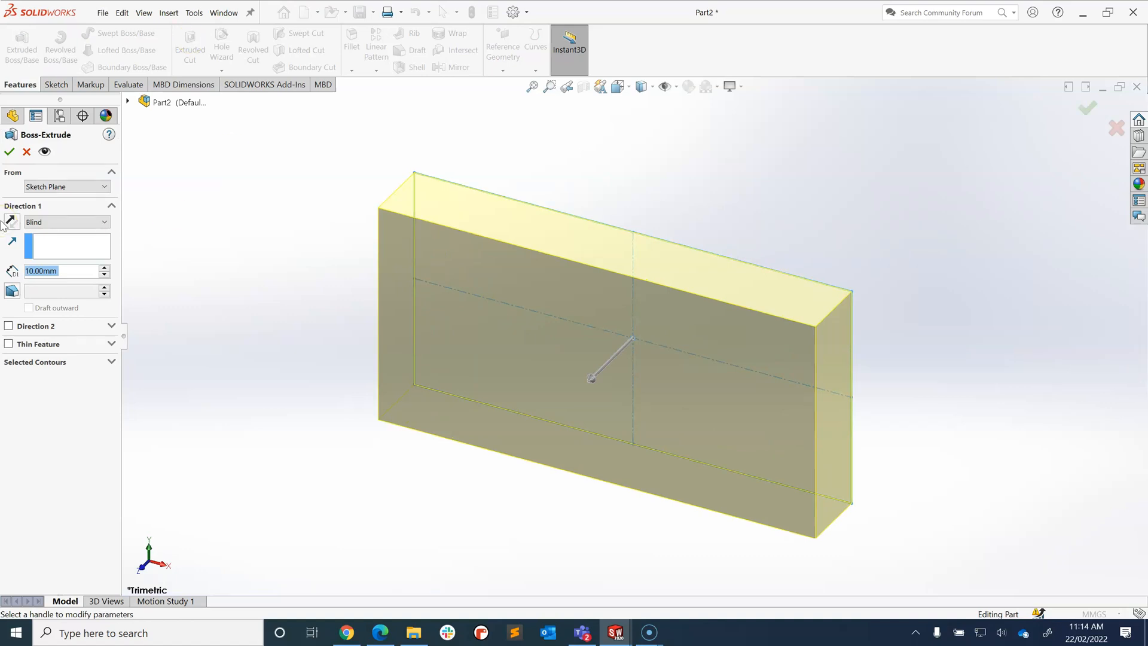
text(24)
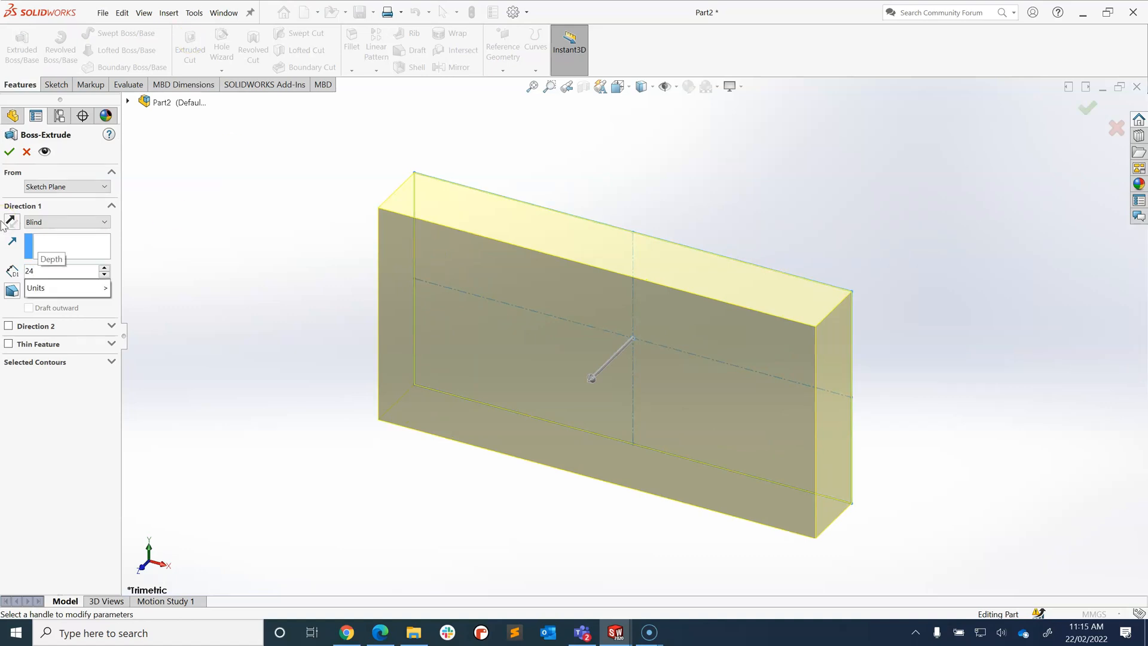
drag(590, 377, 542, 427)
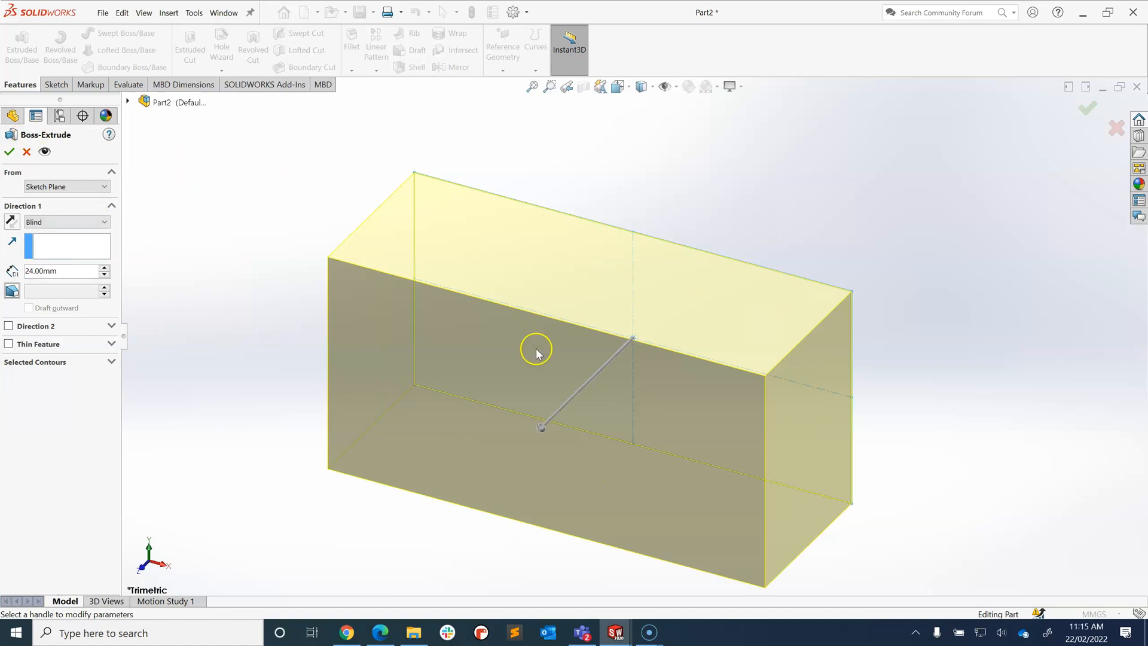
mouse_move(962, 29)
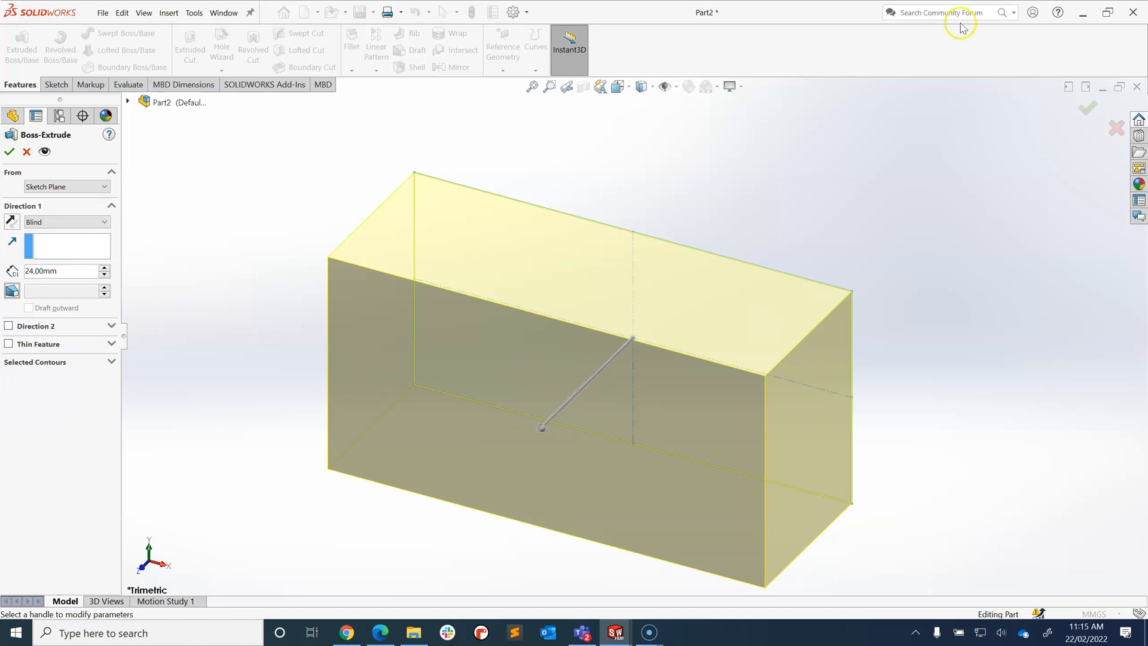
mouse_move(11, 221)
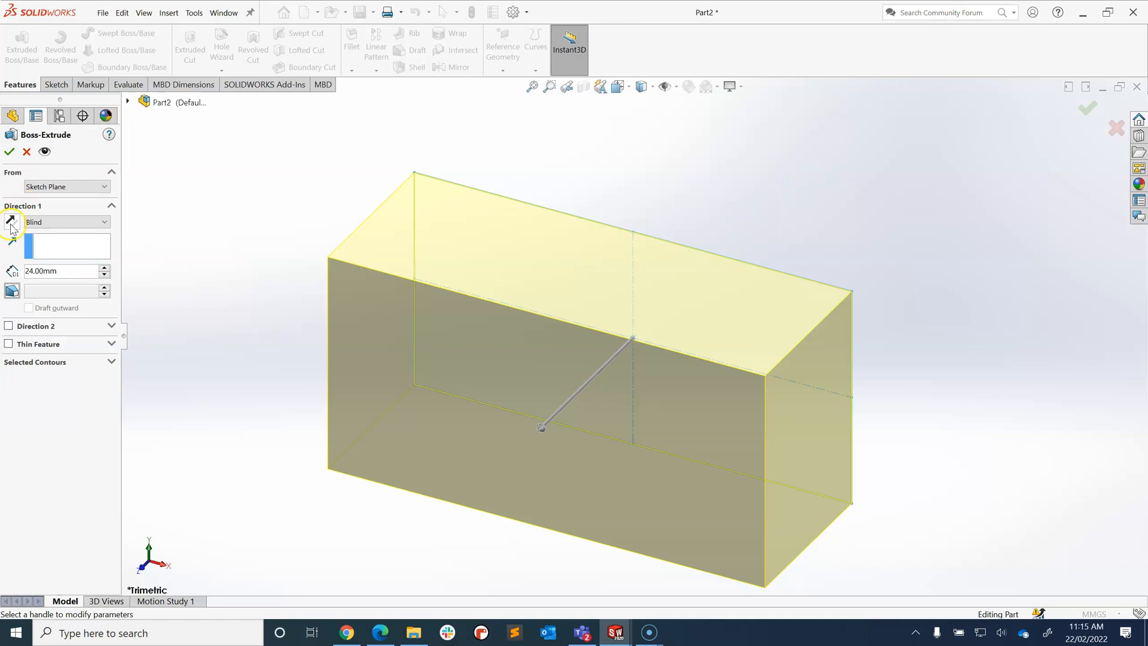
drag(542, 427, 723, 248)
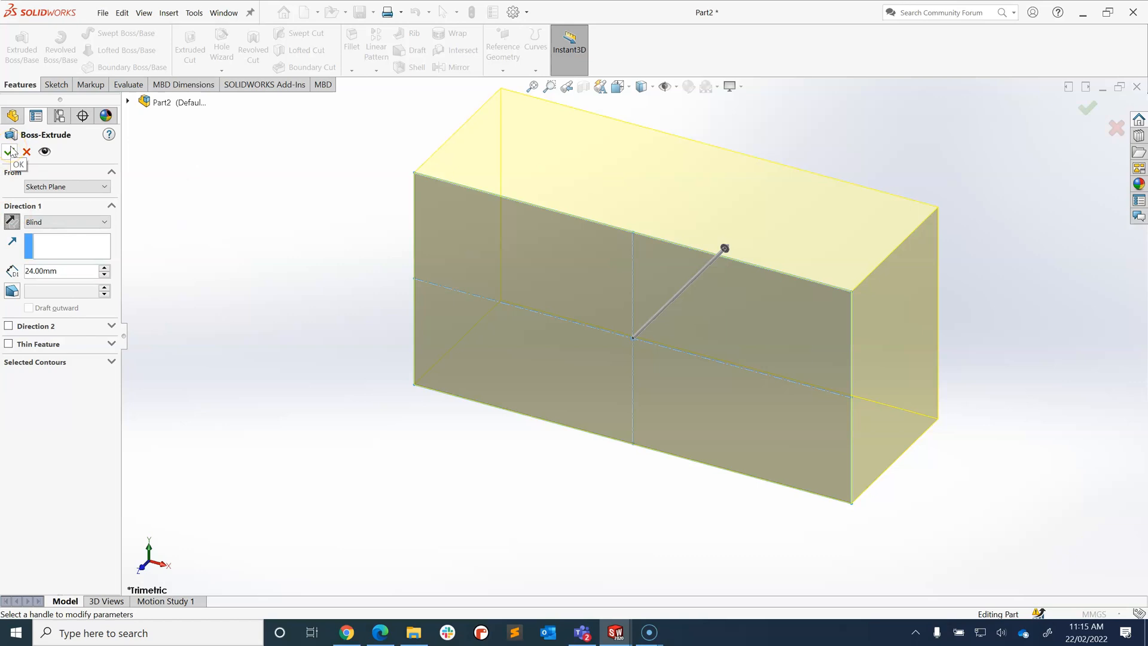
click(11, 152)
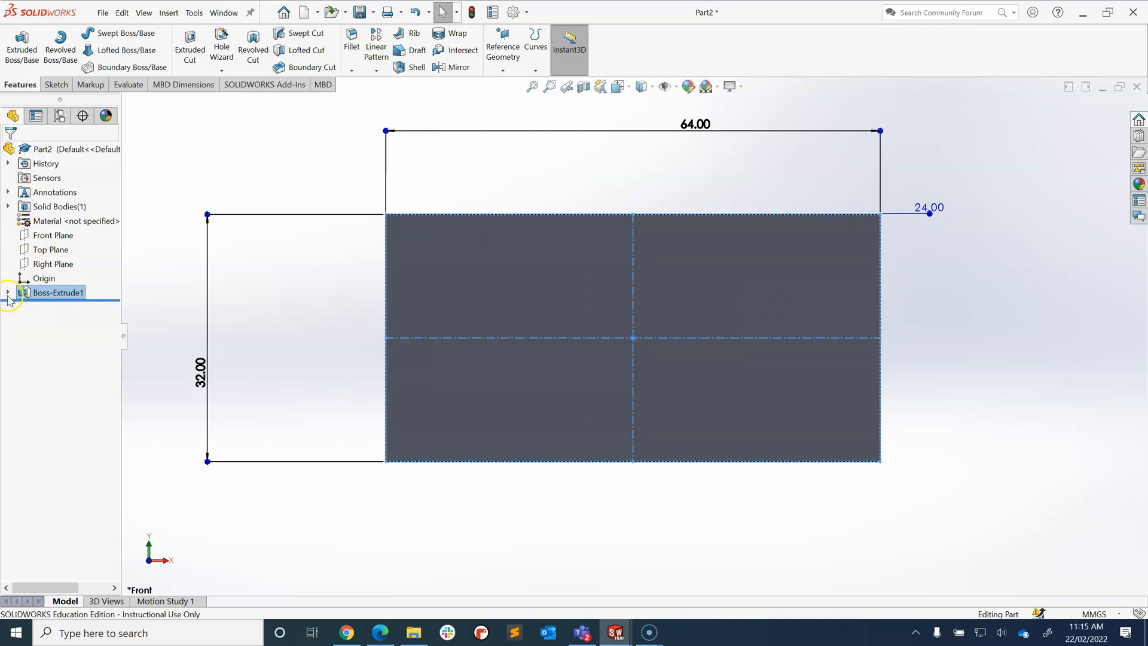
click(7, 292)
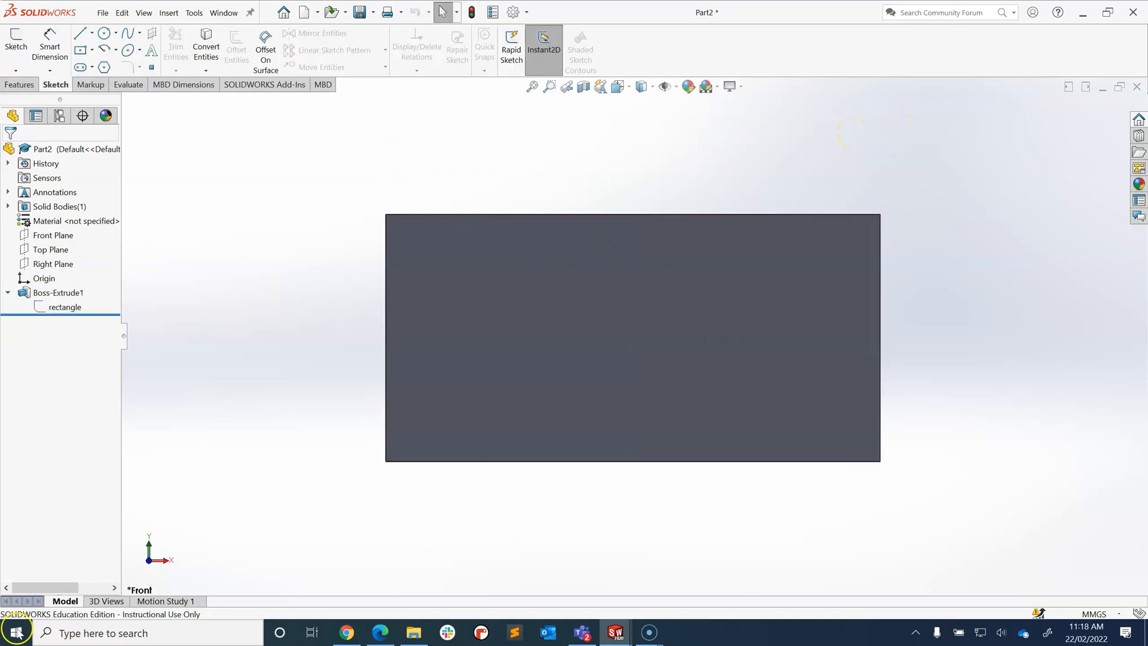
mouse_move(879, 348)
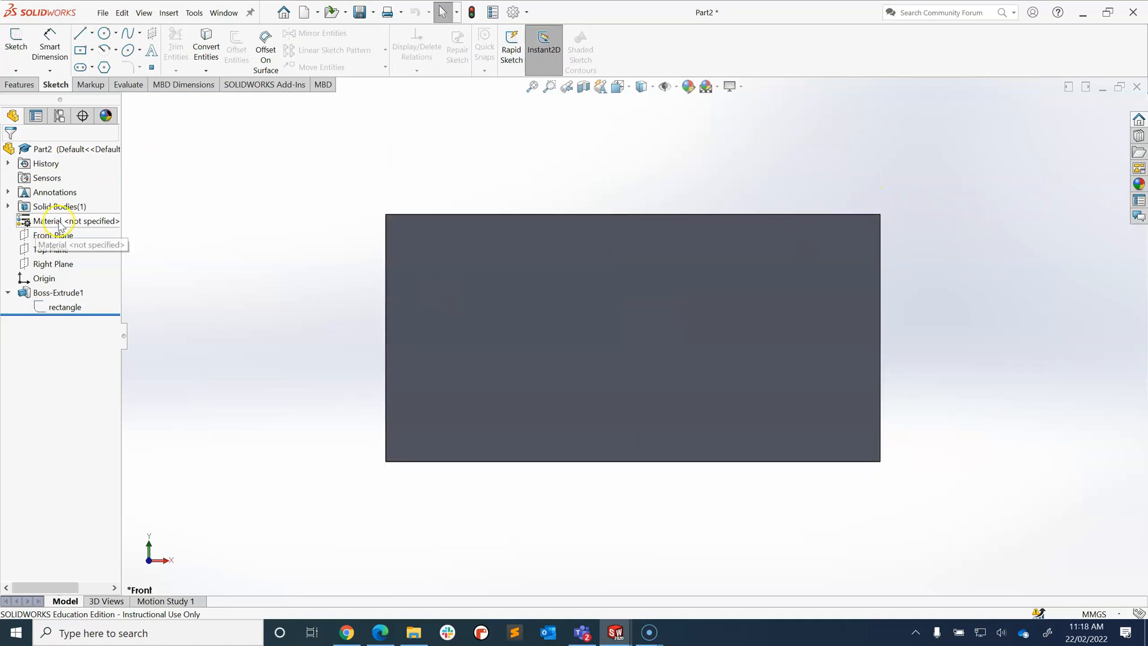
click(53, 235)
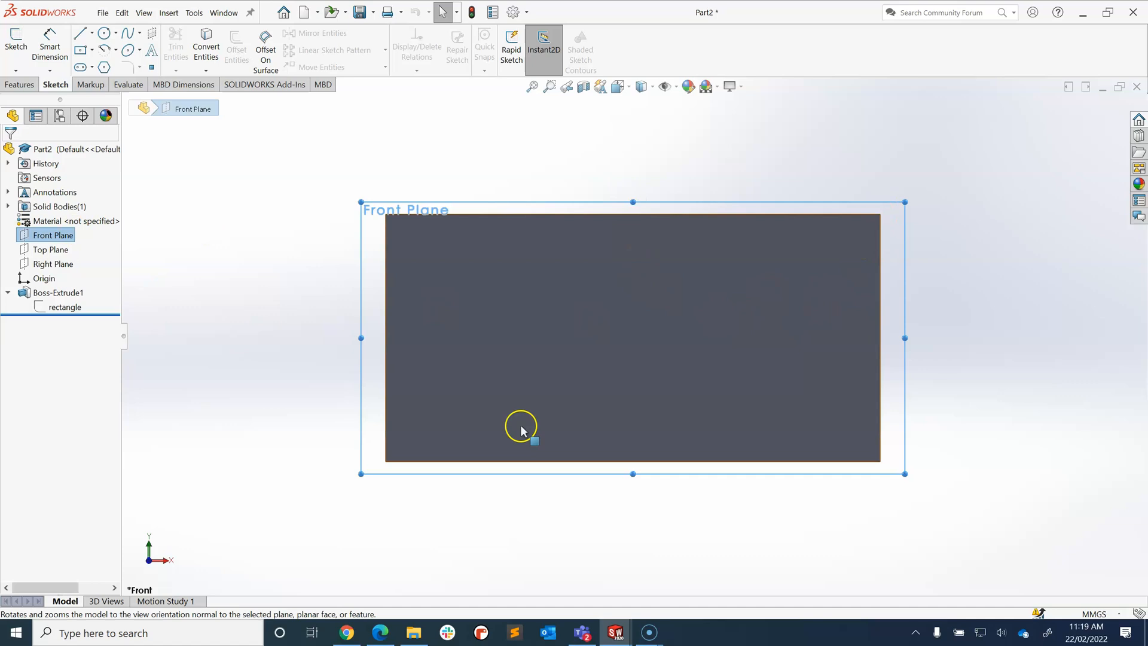
mouse_move(757, 357)
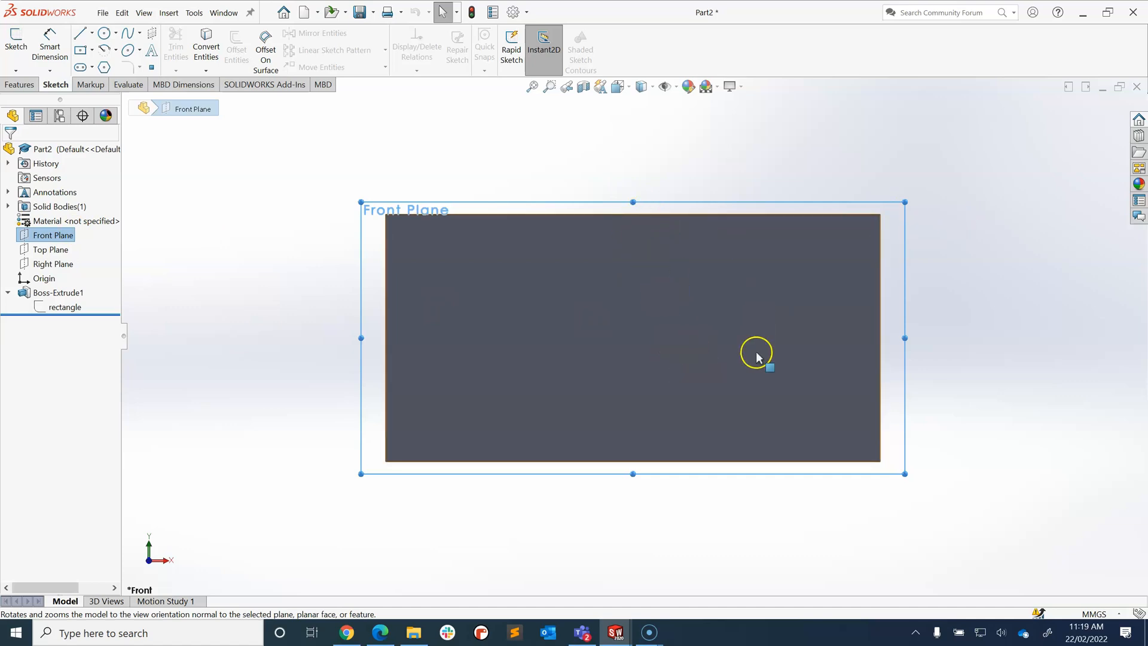
mouse_move(633, 218)
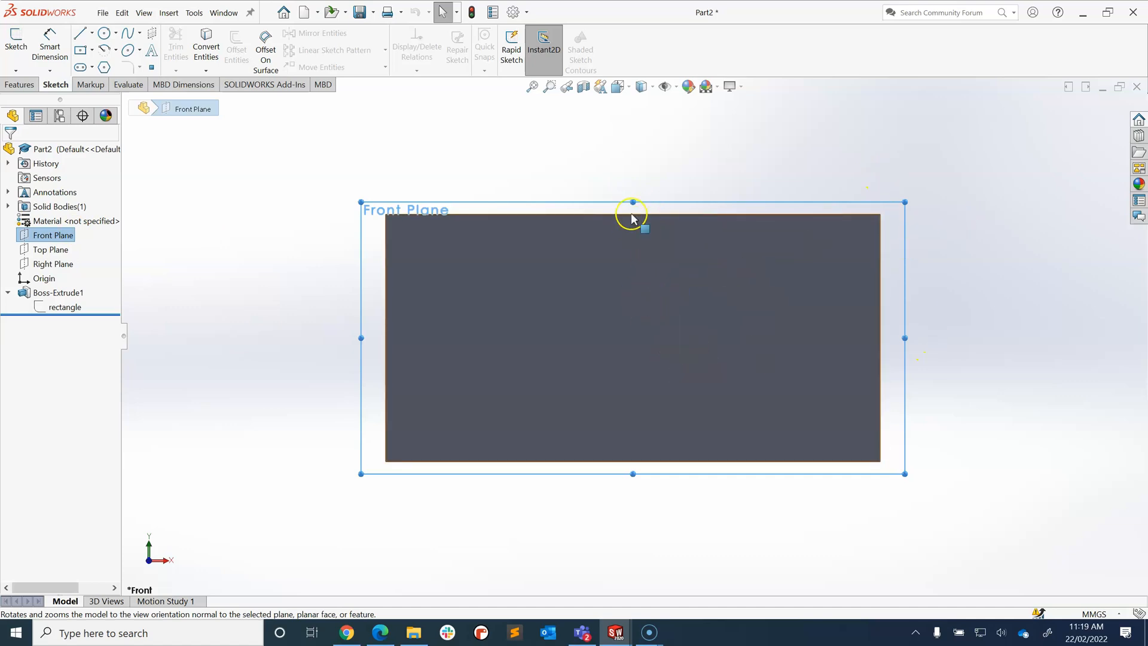
mouse_move(373, 307)
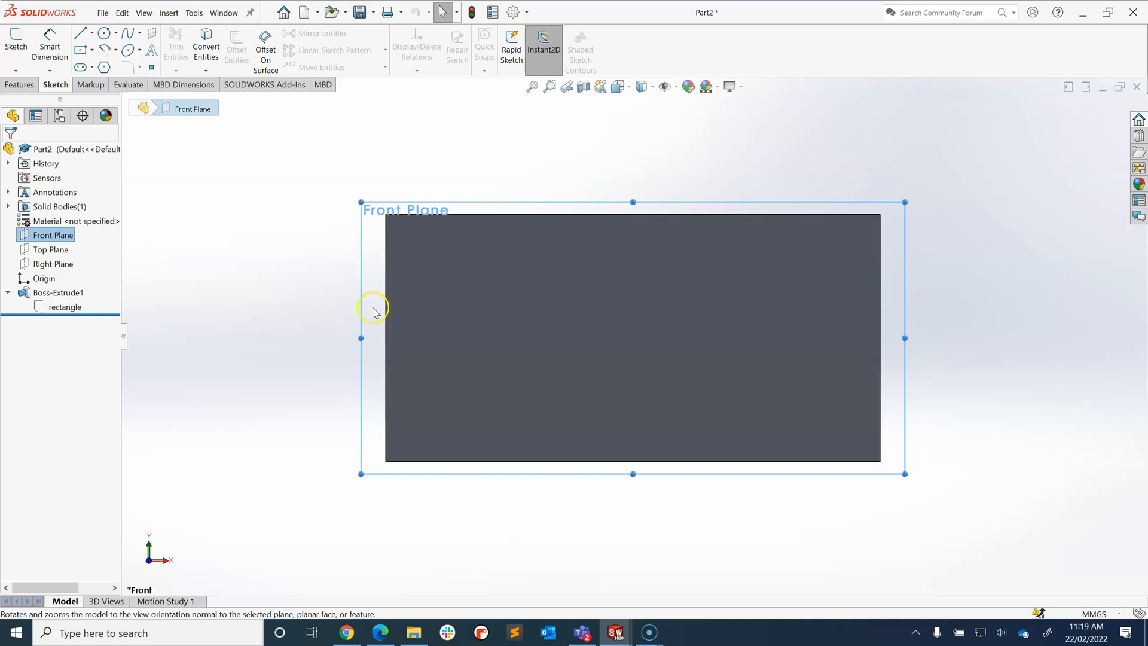
mouse_move(15, 40)
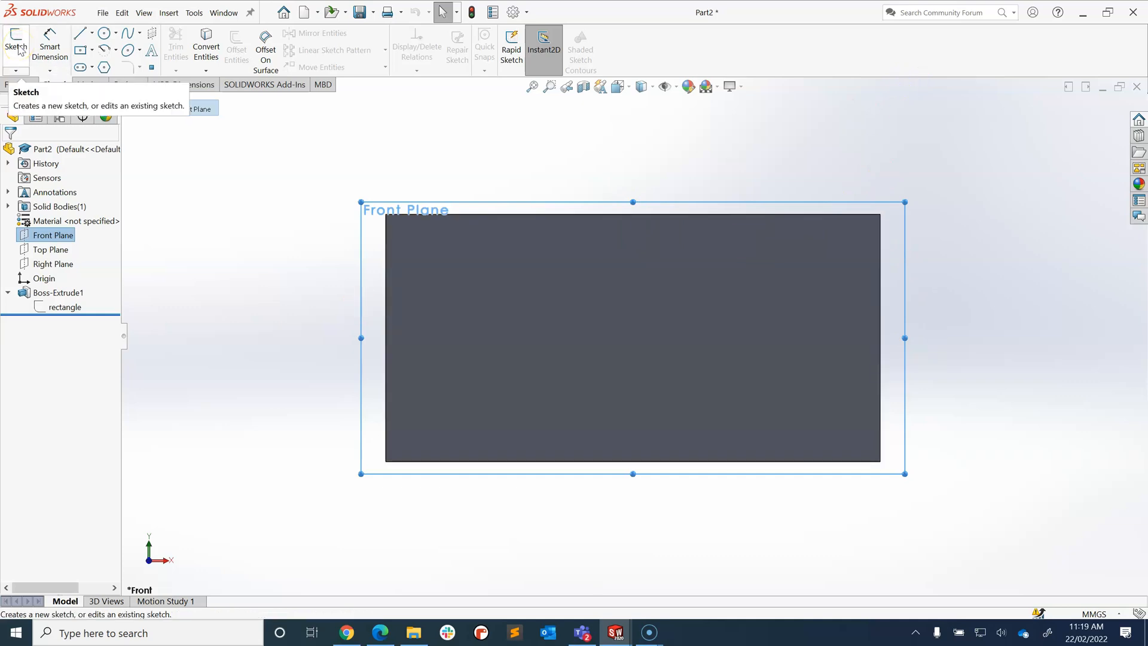
On the Front Plane, draw a corner rectangle from the block's top-right corner to the origin
click(82, 50)
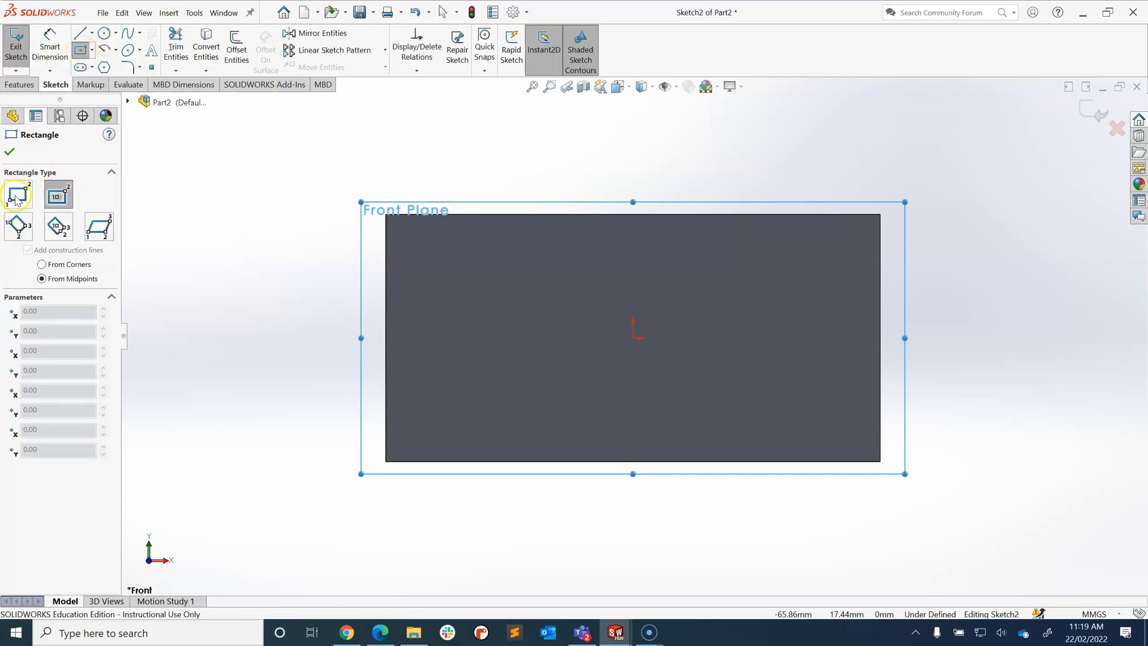
mouse_move(58, 194)
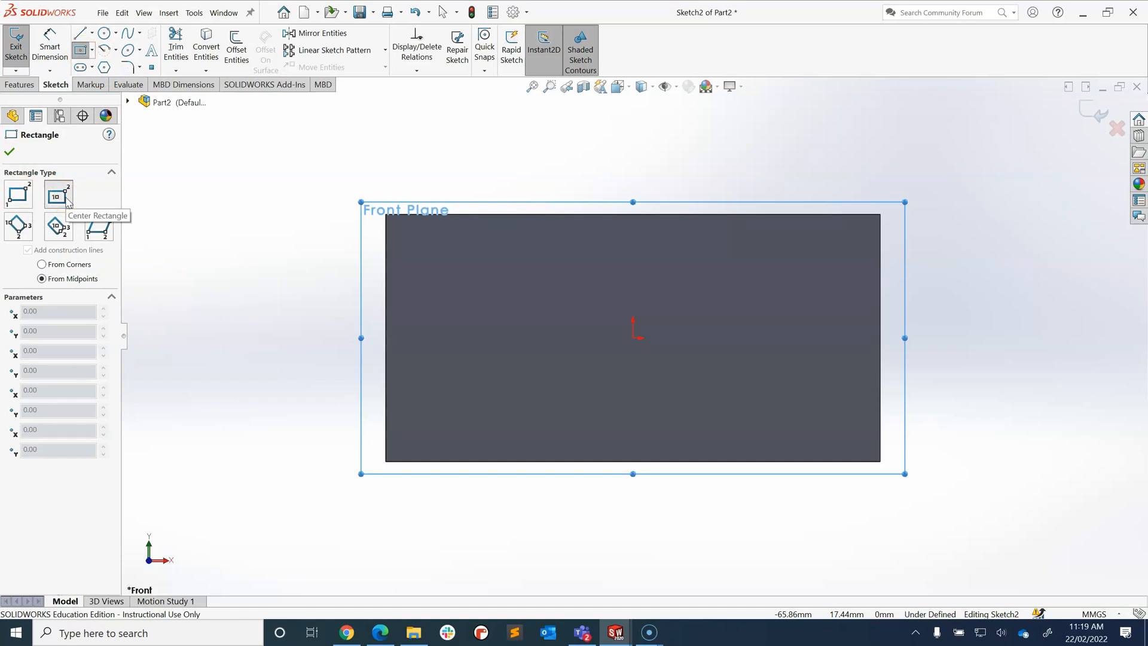
click(17, 193)
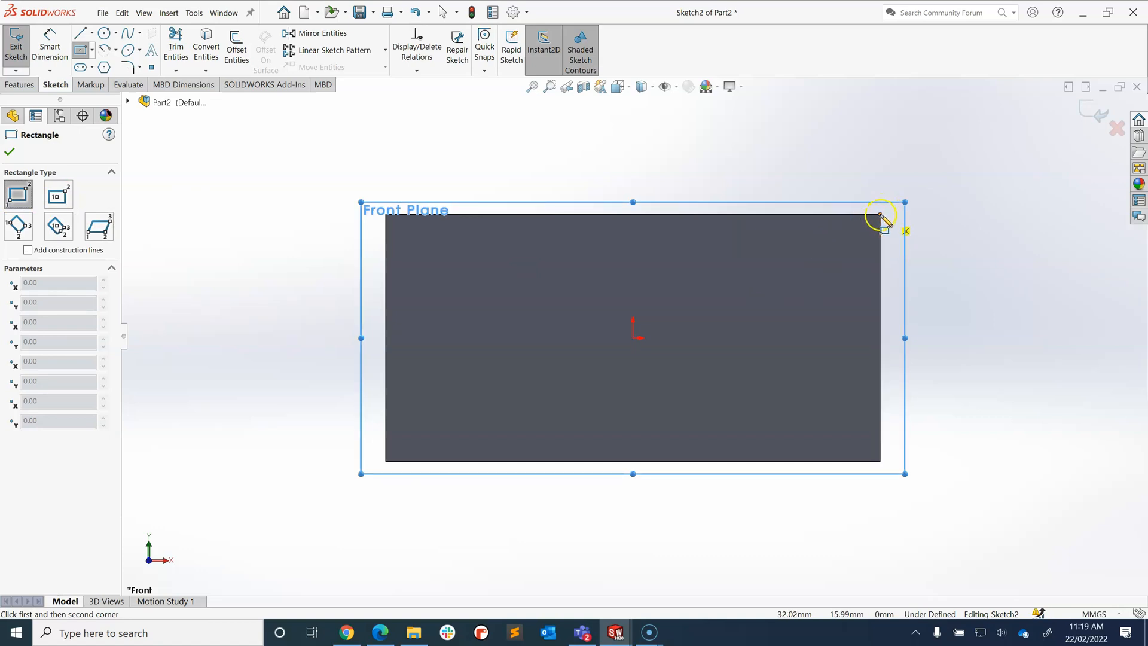
mouse_move(643, 335)
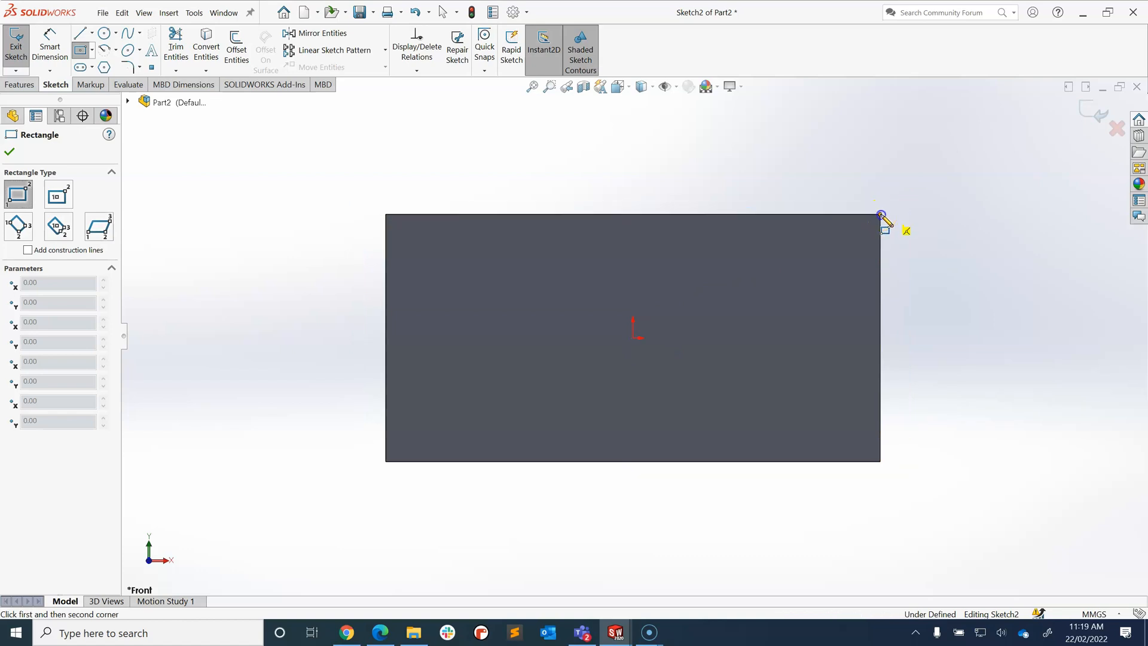
drag(881, 214, 636, 331)
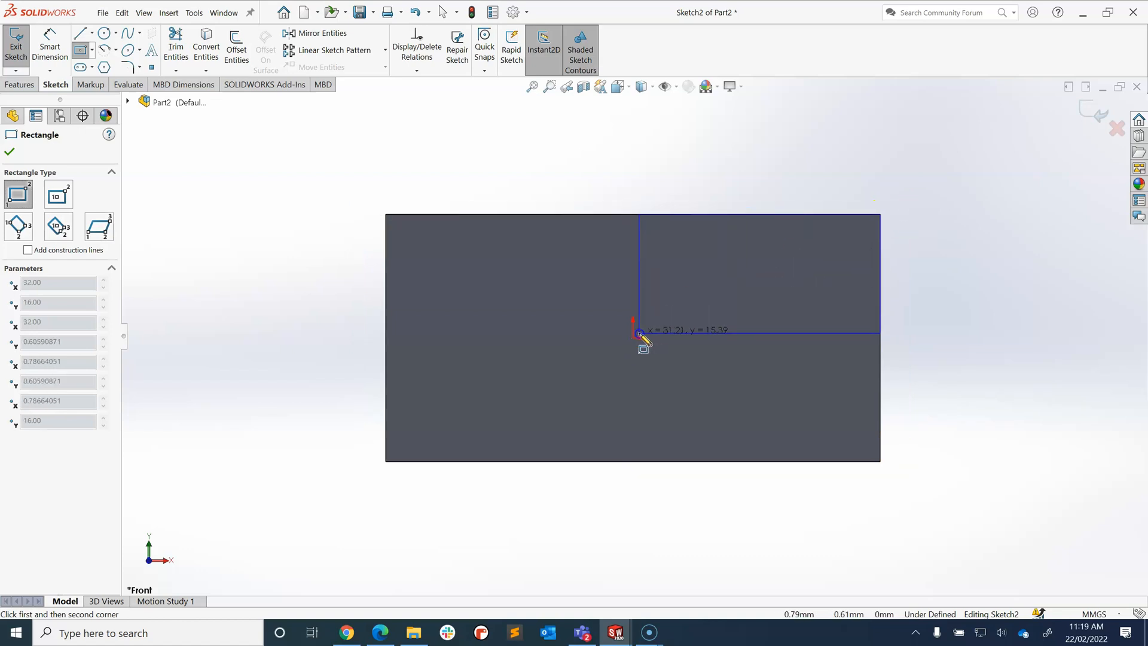
click(638, 334)
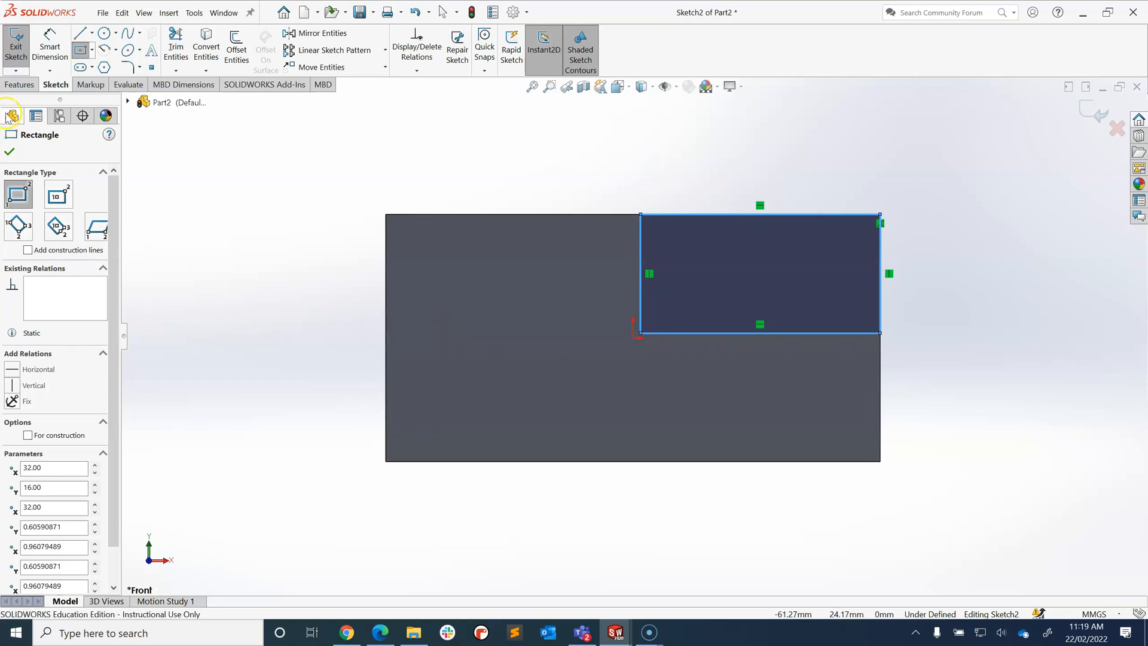
Rename Sketch2 in the feature tree to 'rectangle cut'
click(12, 115)
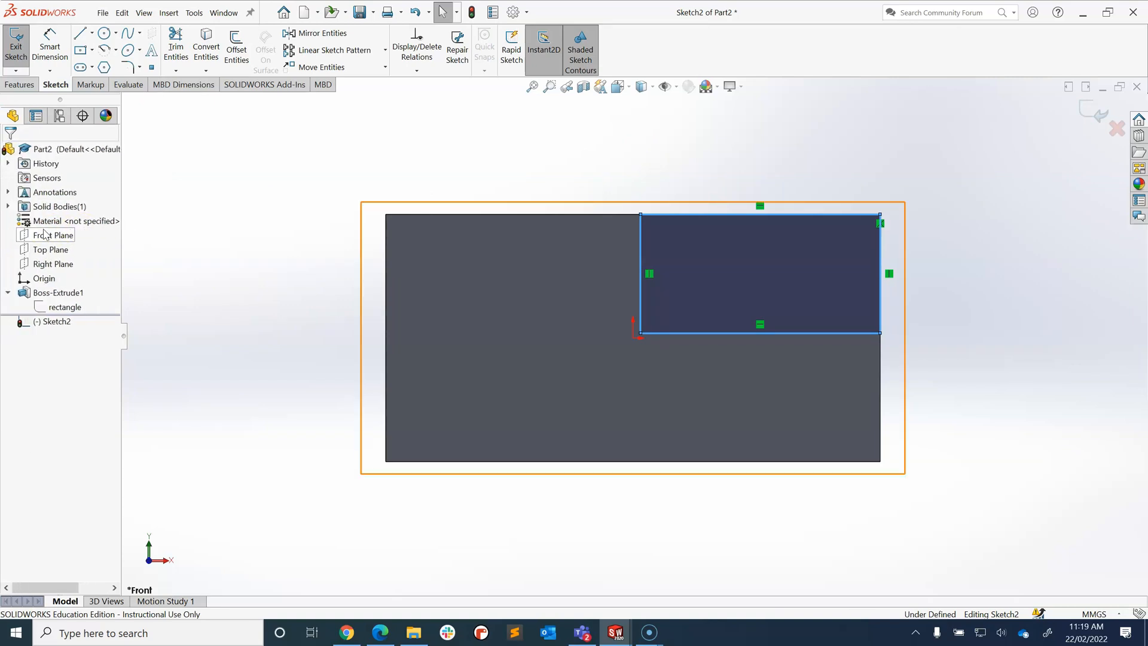
click(57, 322)
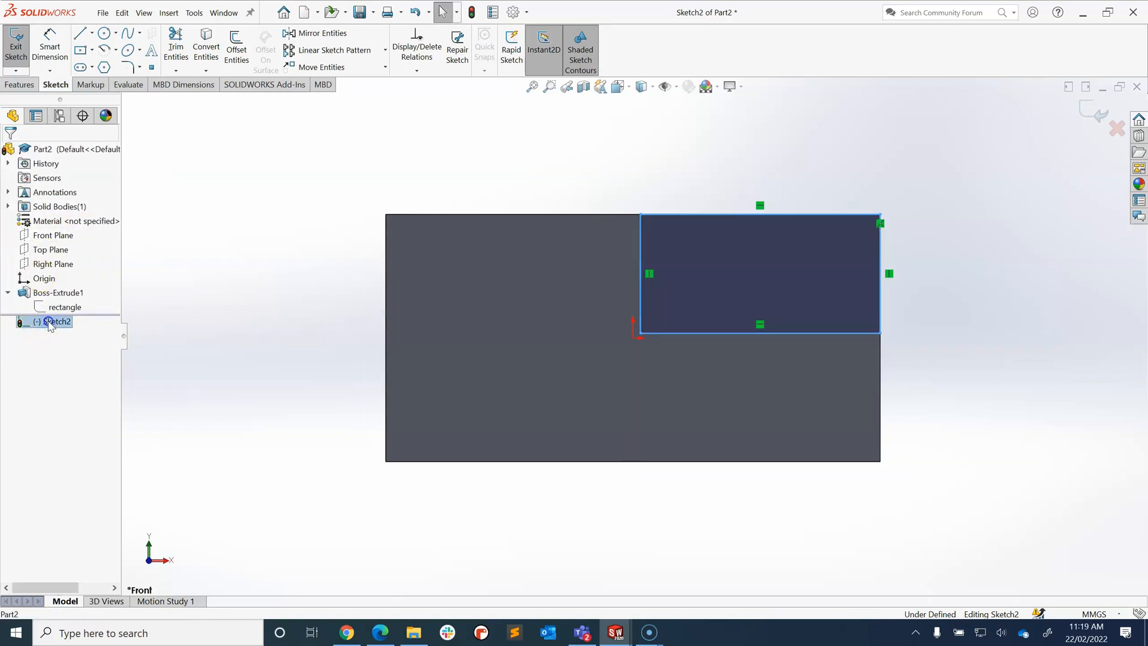
double_click(58, 320)
text(rectangle cut)
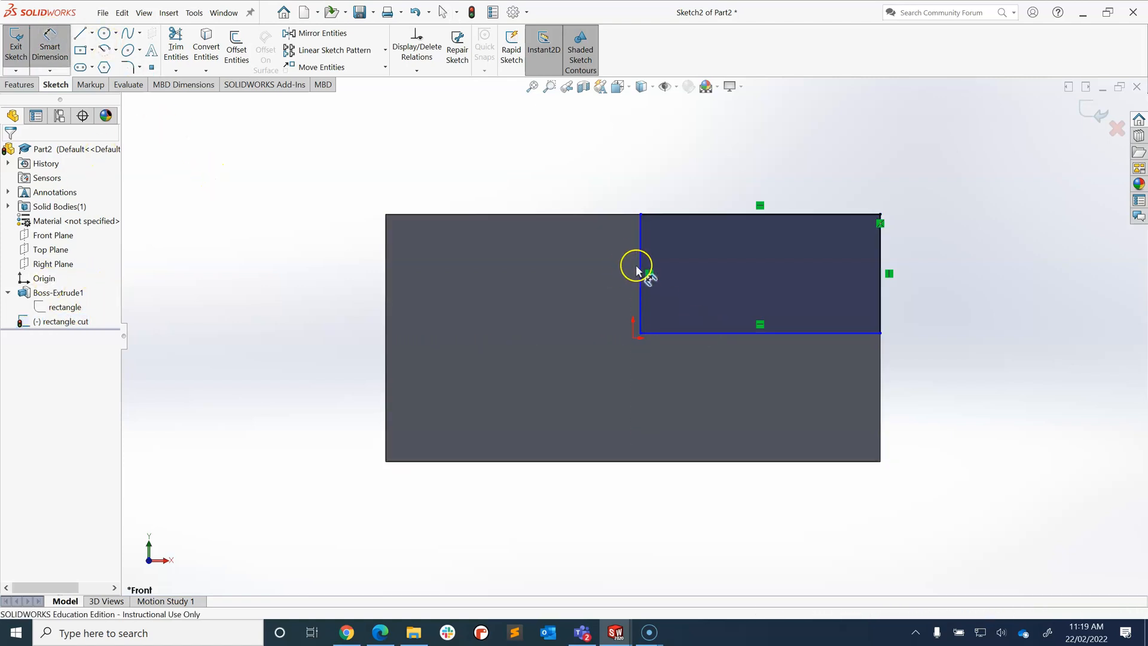
Dimension the cut rectangle's vertical edge 16 mm and bottom edge 32 mm
click(639, 275)
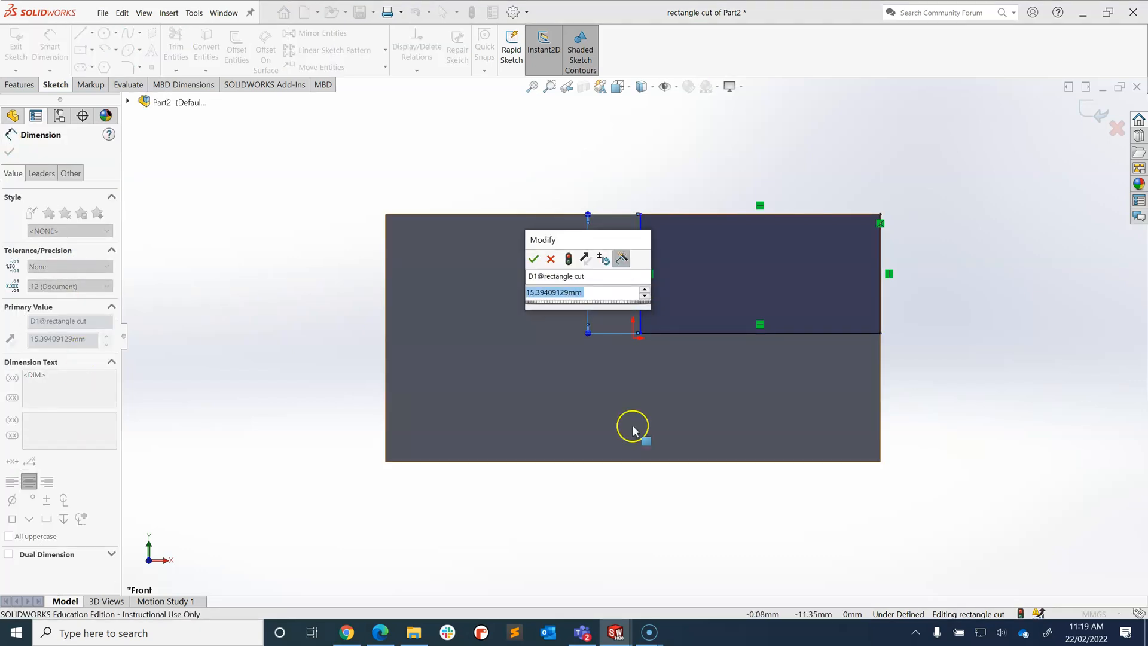
text(16)
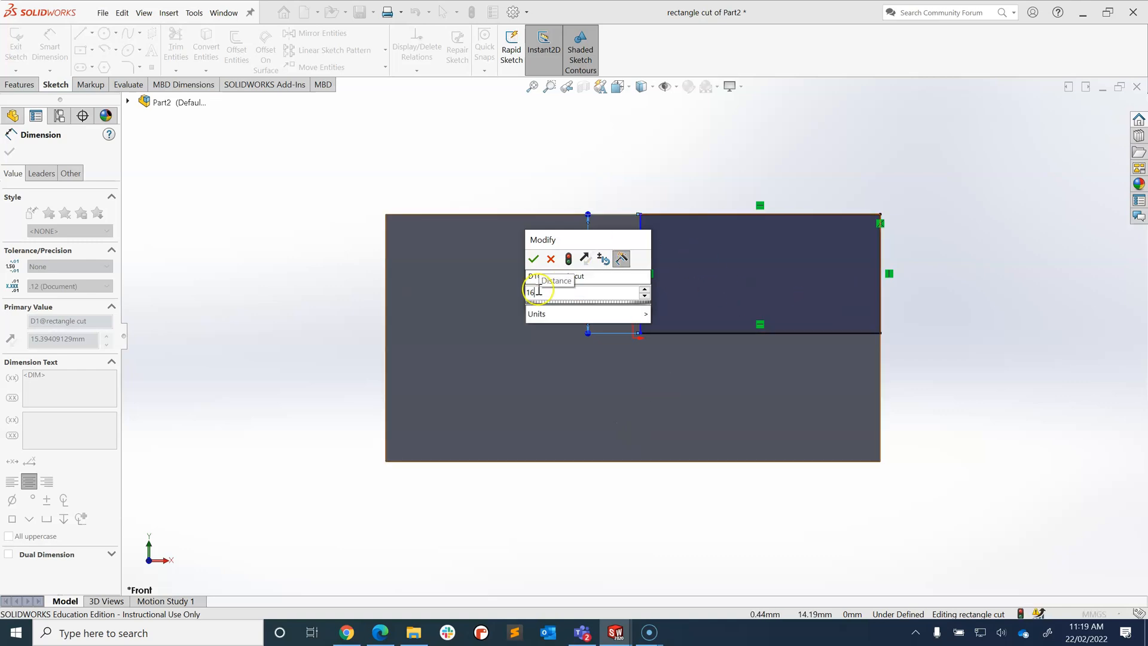
click(534, 259)
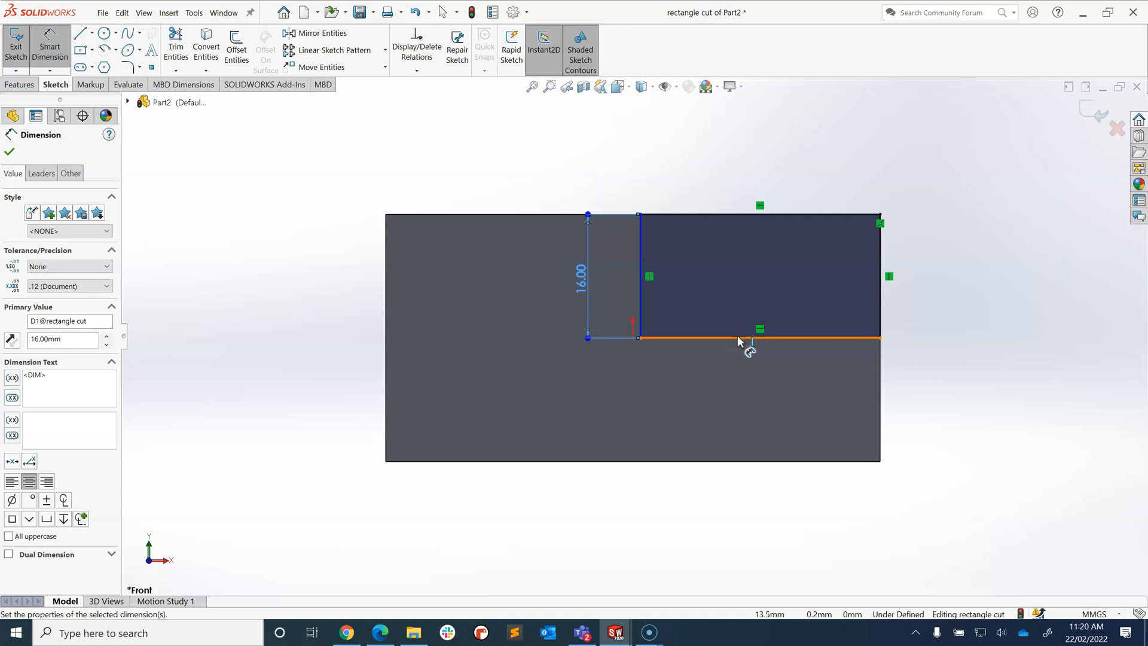
click(739, 338)
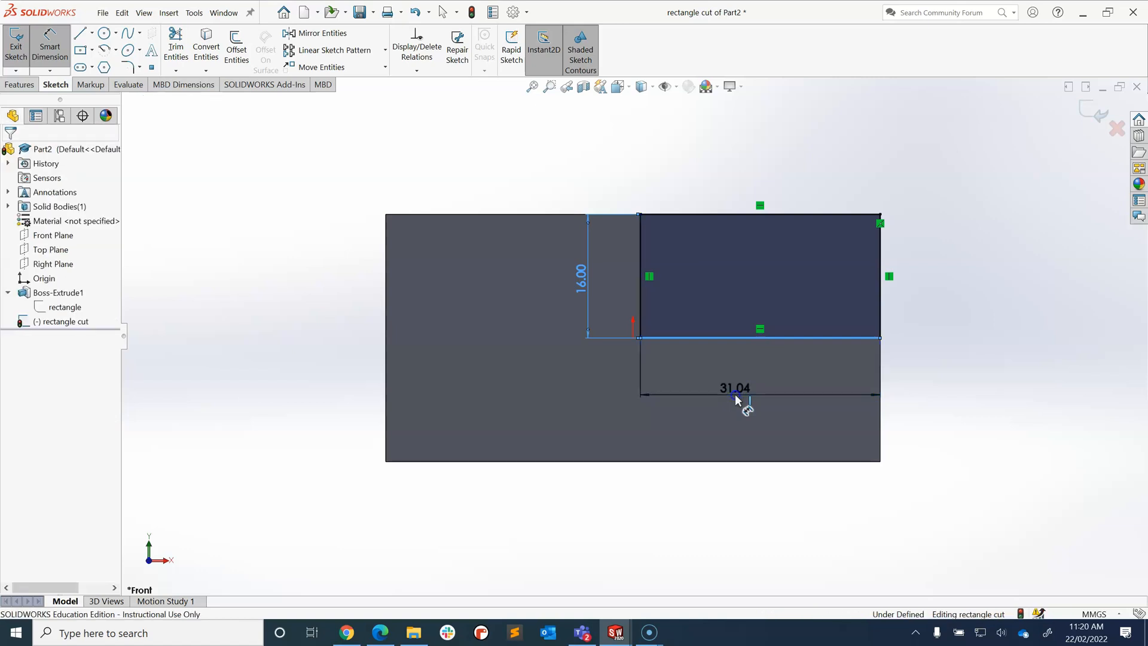
click(733, 388)
text(32)
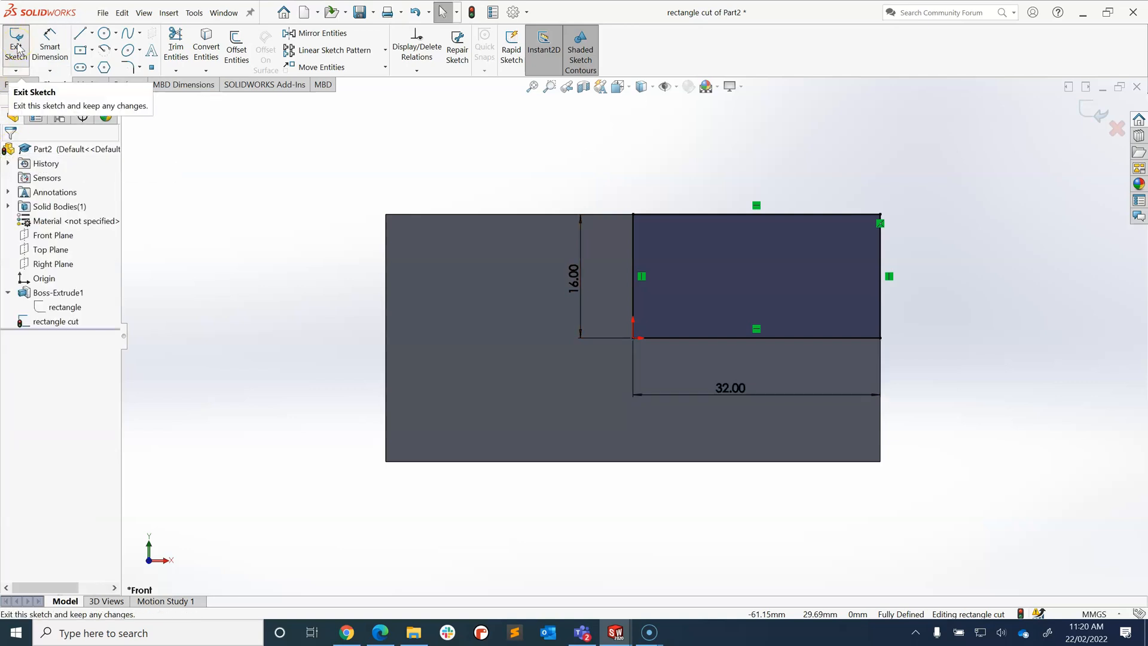
Exit the sketch and select 'rectangle cut' in the feature tree as the cut profile
click(15, 43)
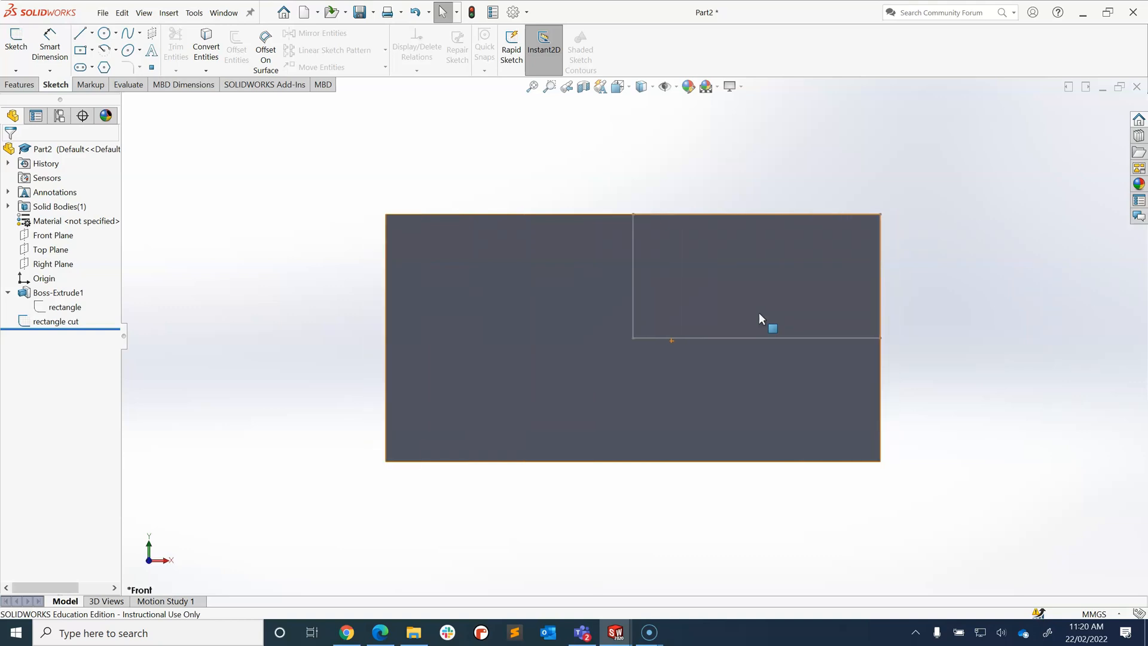
click(56, 322)
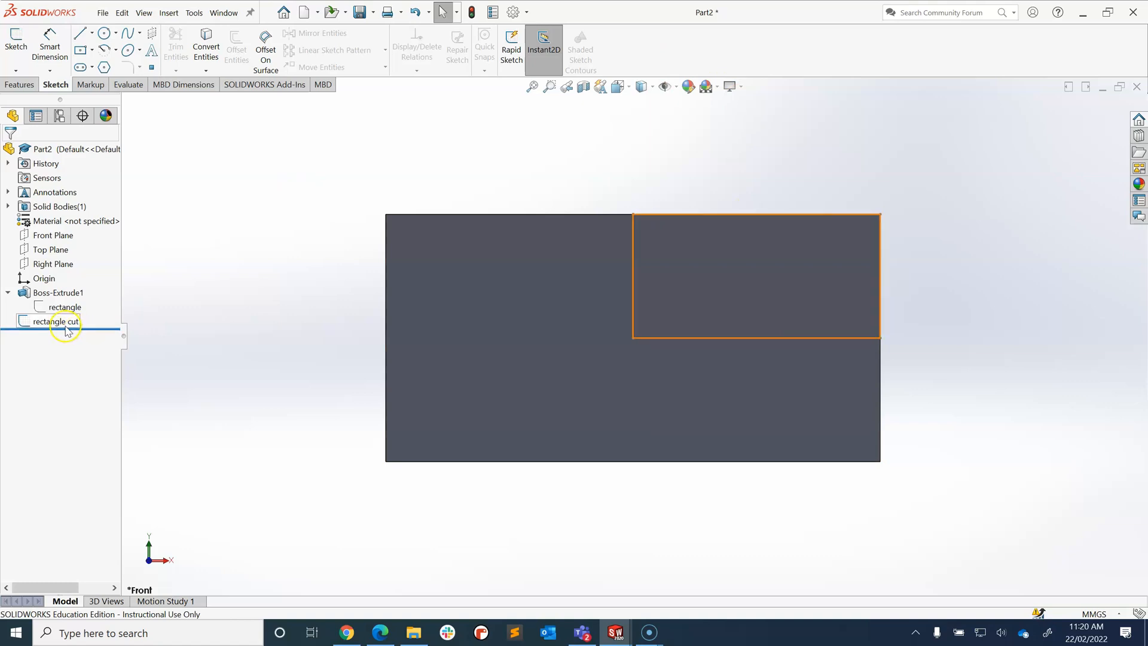
click(56, 322)
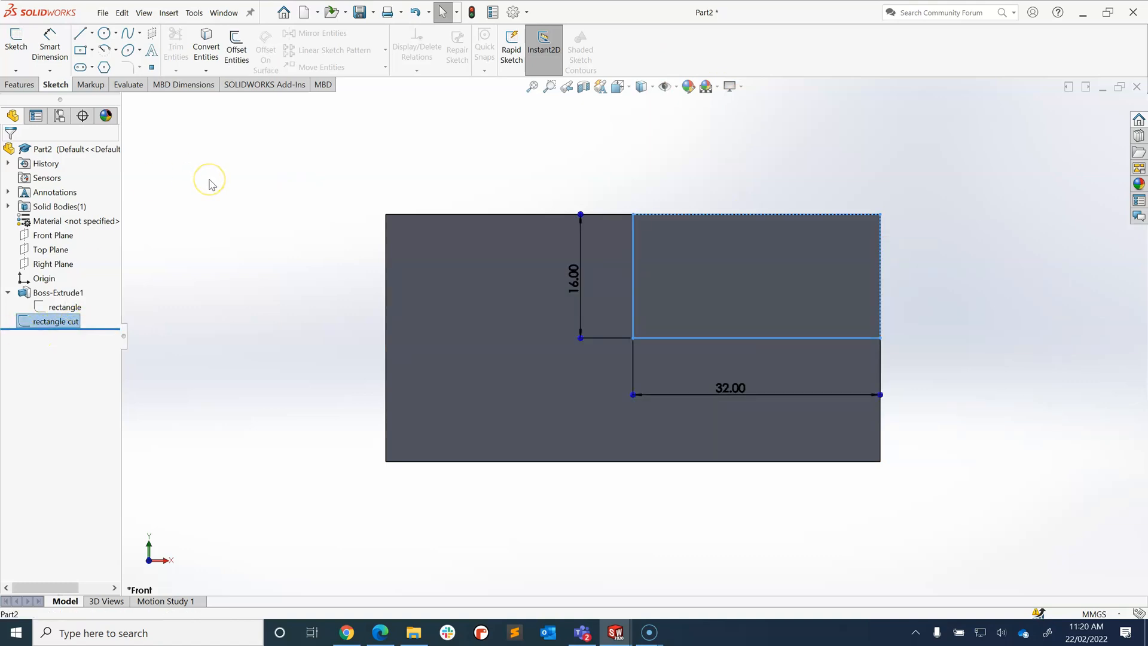
click(20, 84)
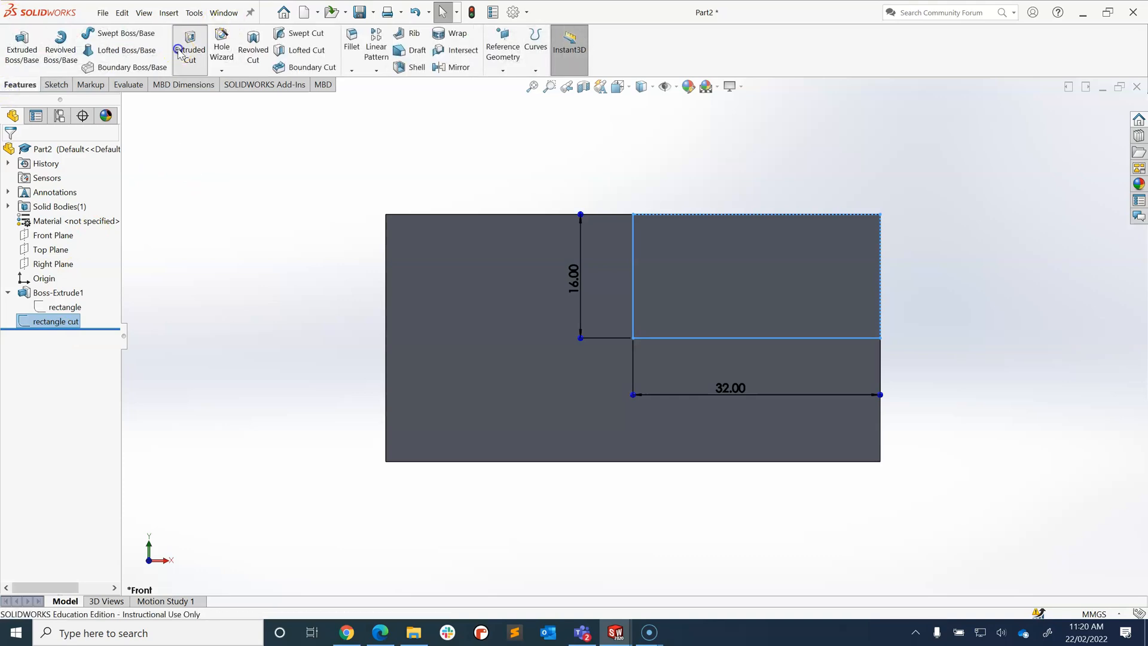
Start an Extruded Cut from 'rectangle cut' with a blind depth of 14 mm
click(189, 50)
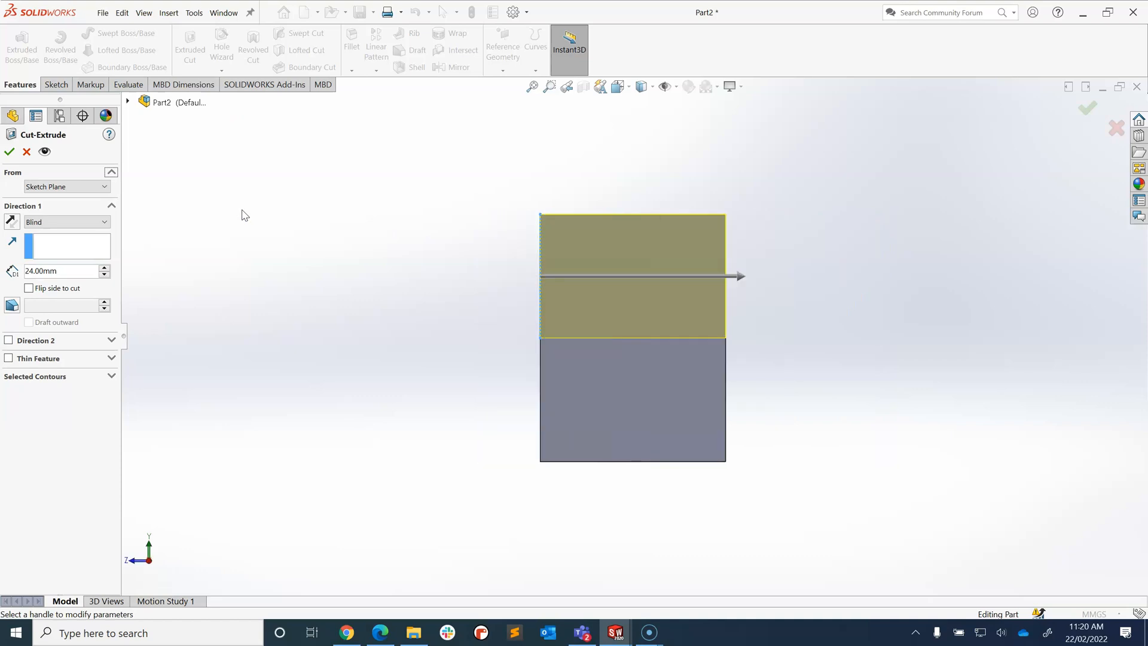
click(65, 222)
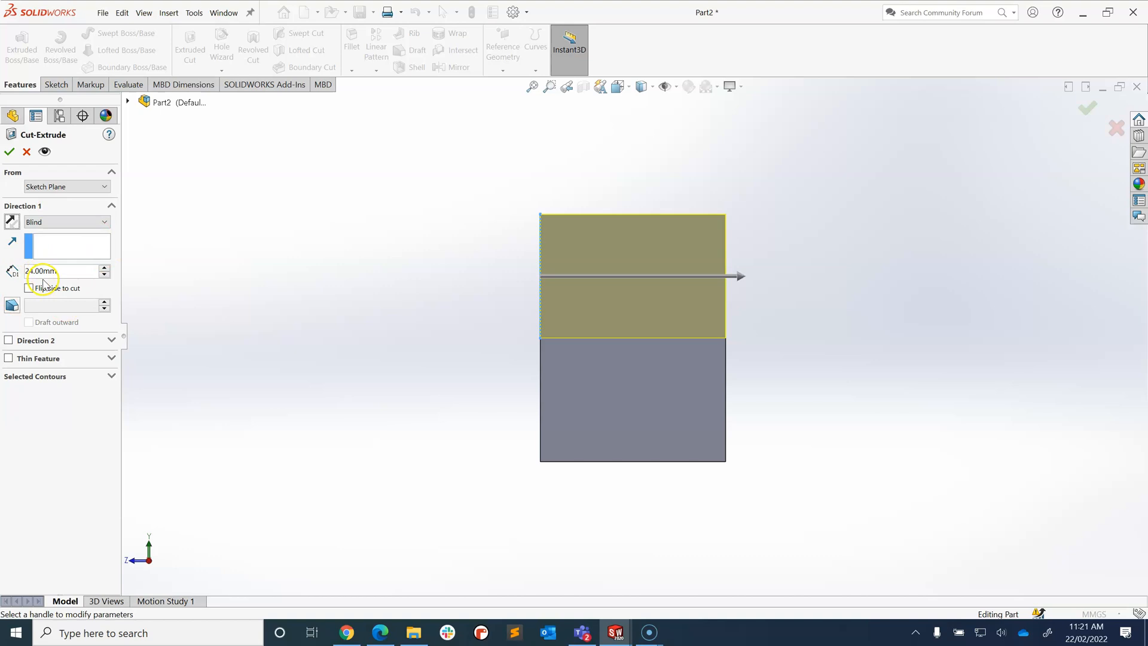
mouse_move(67, 269)
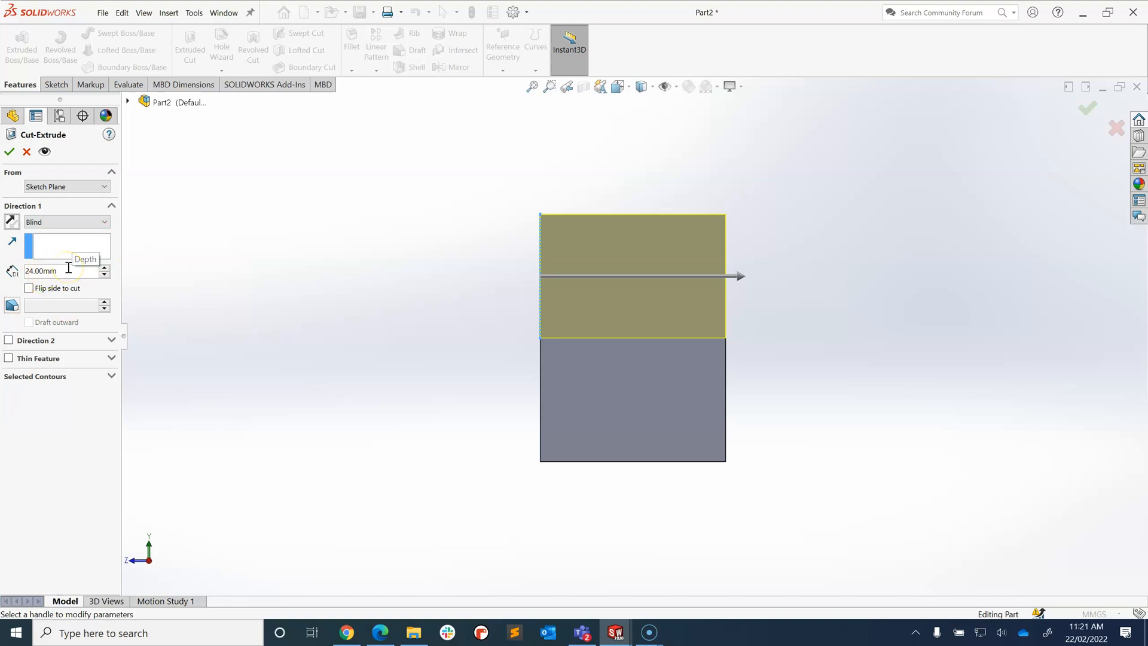
click(104, 274)
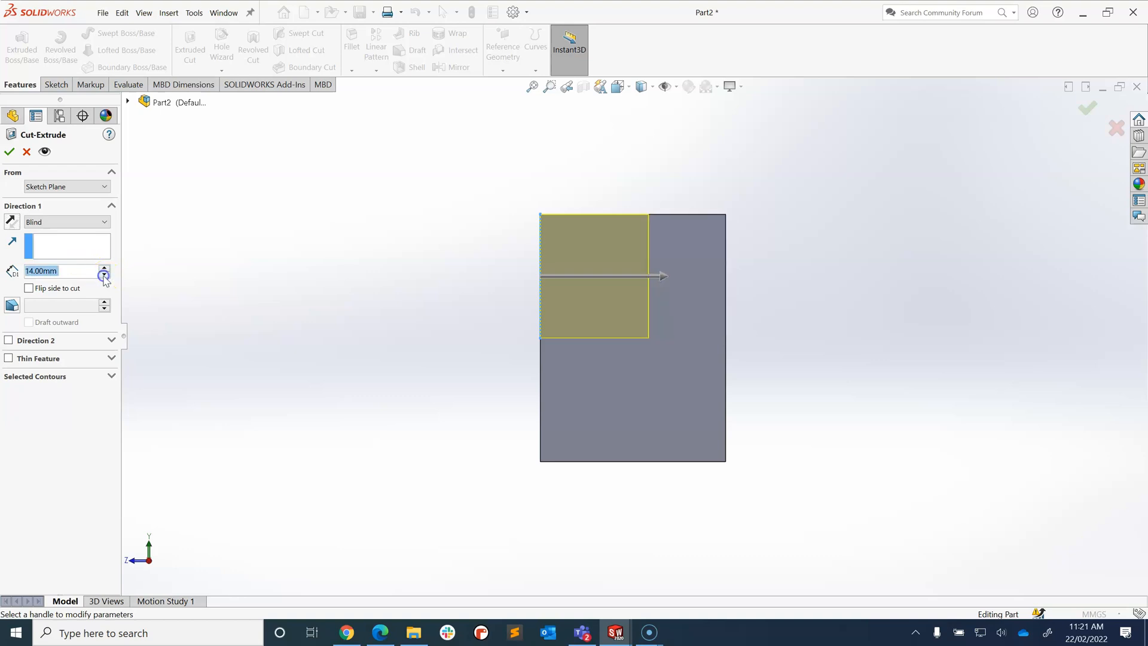